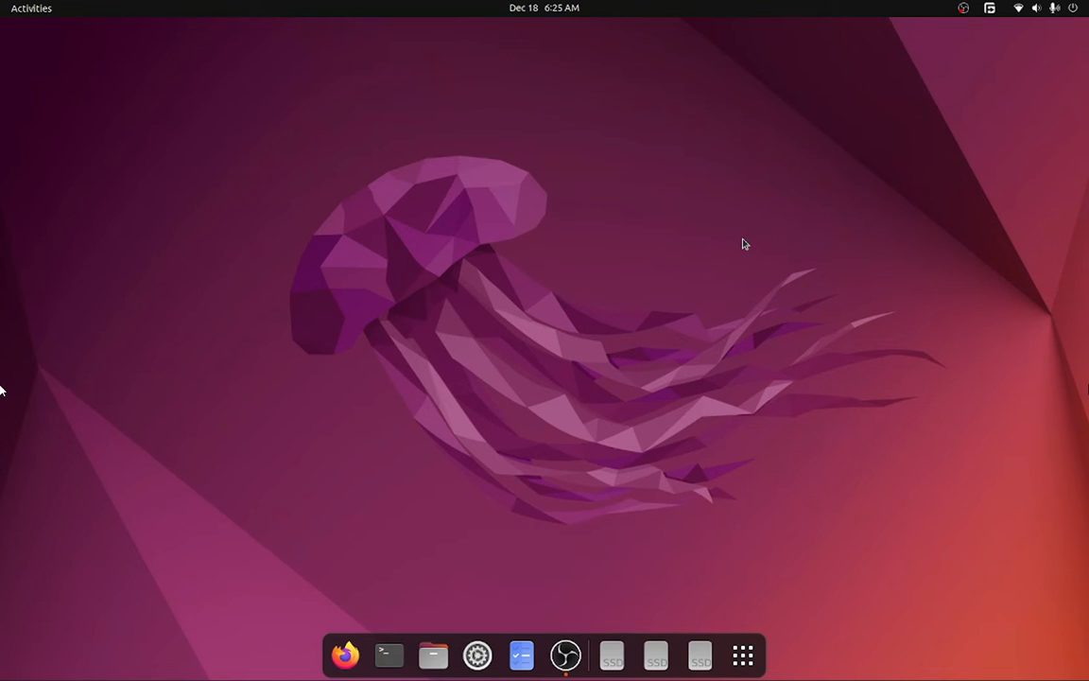
mouse_move(737, 260)
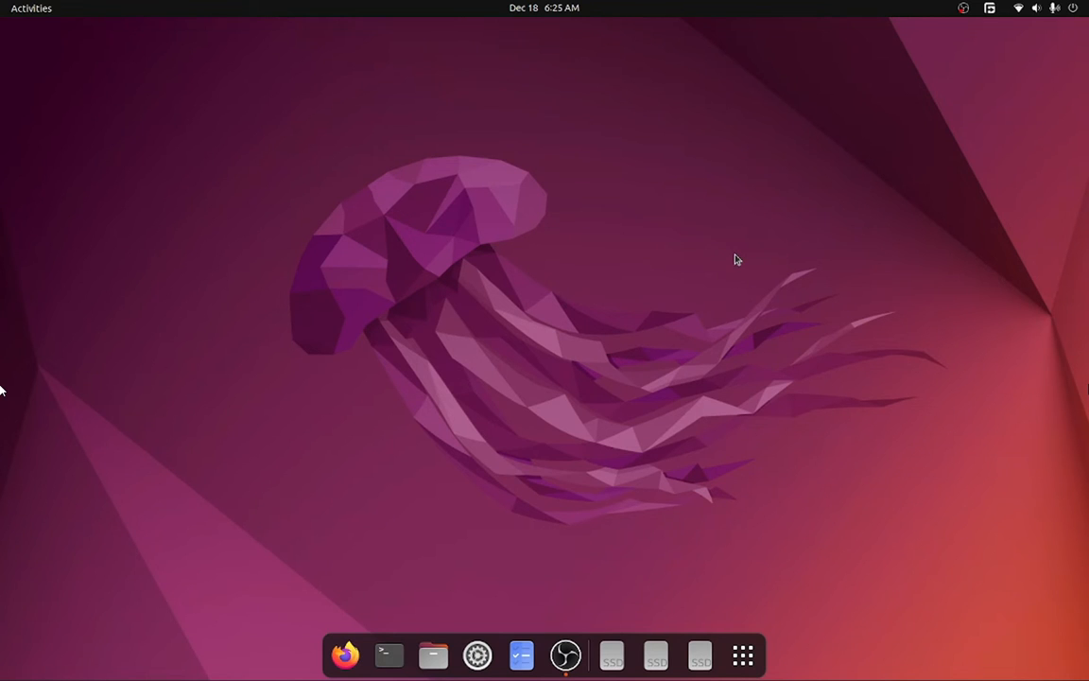
mouse_move(437, 427)
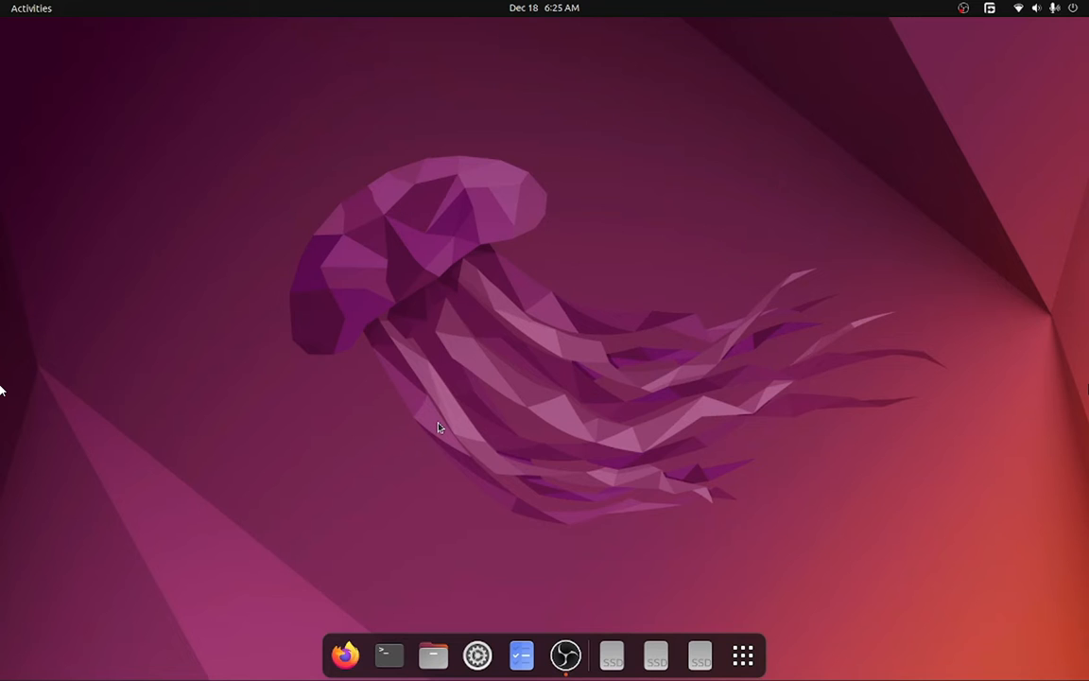
mouse_move(447, 416)
text(c)
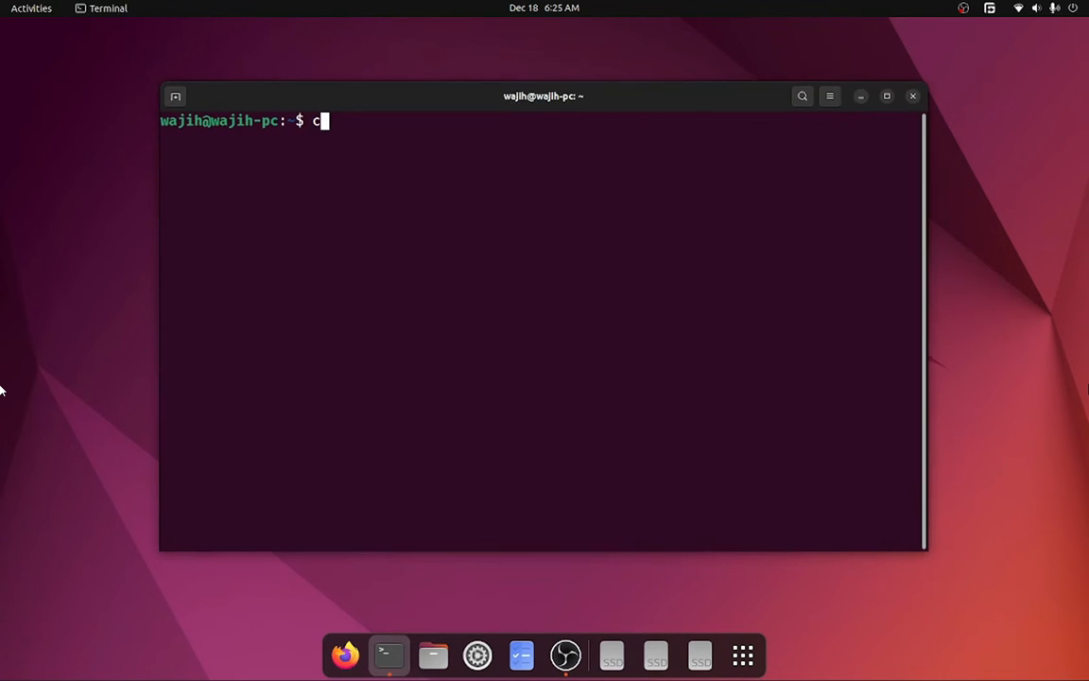
Change into youtube-tuts/raycaster and open renderer.cpp in Vim
text(d youtube-tuts/raycaster/)
text(v)
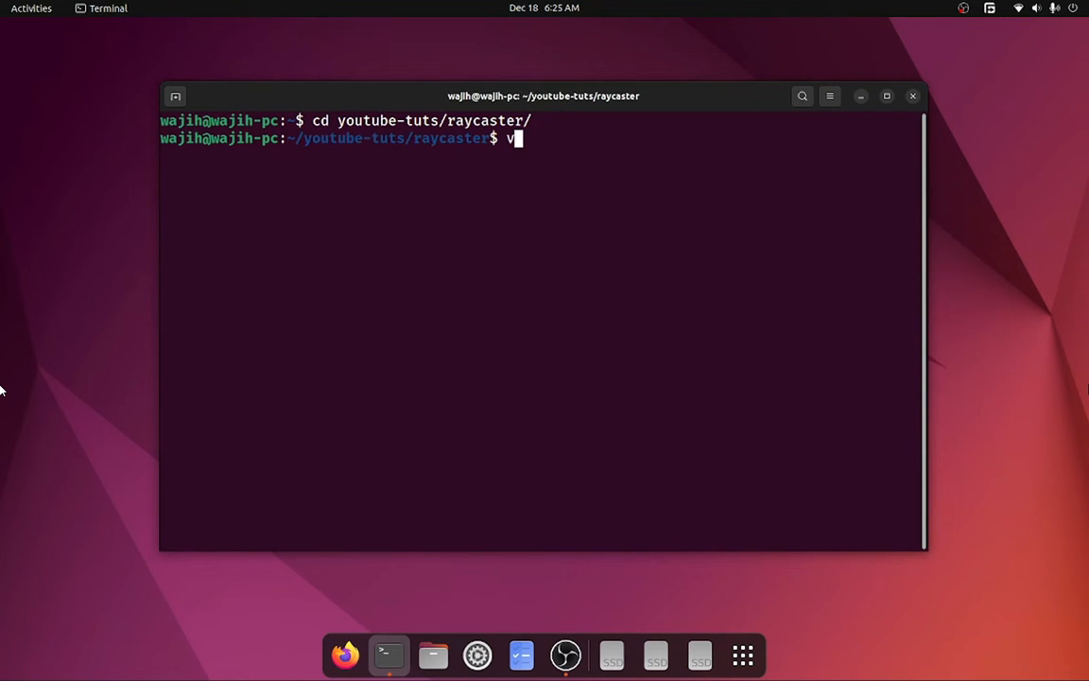
text(im rend)
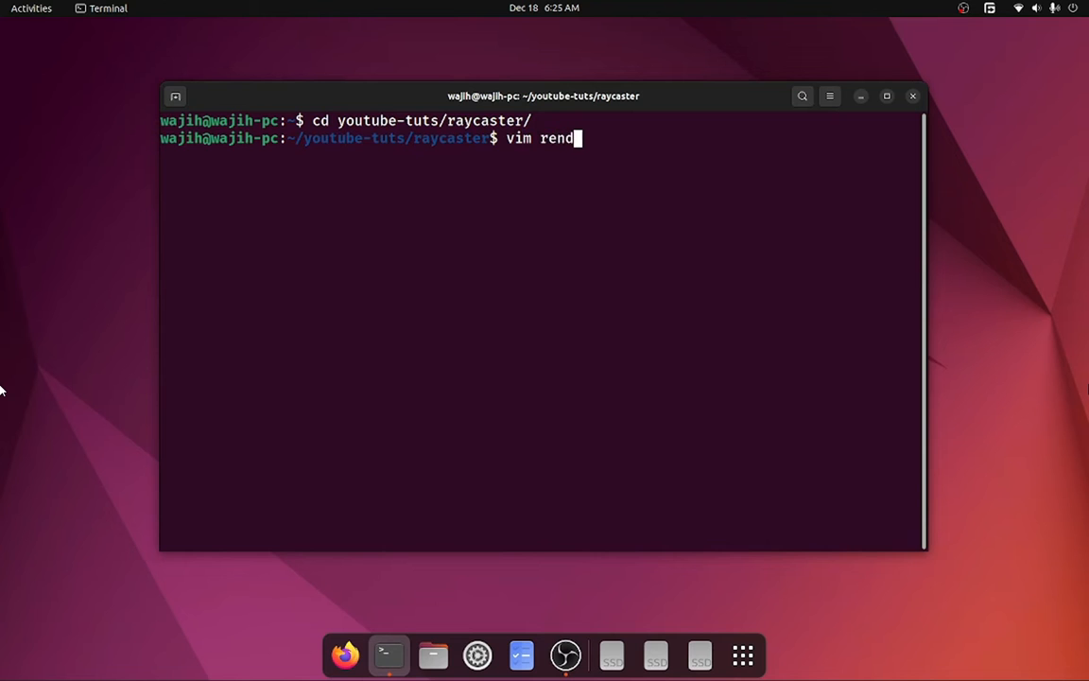
key(Return)
text(exit)
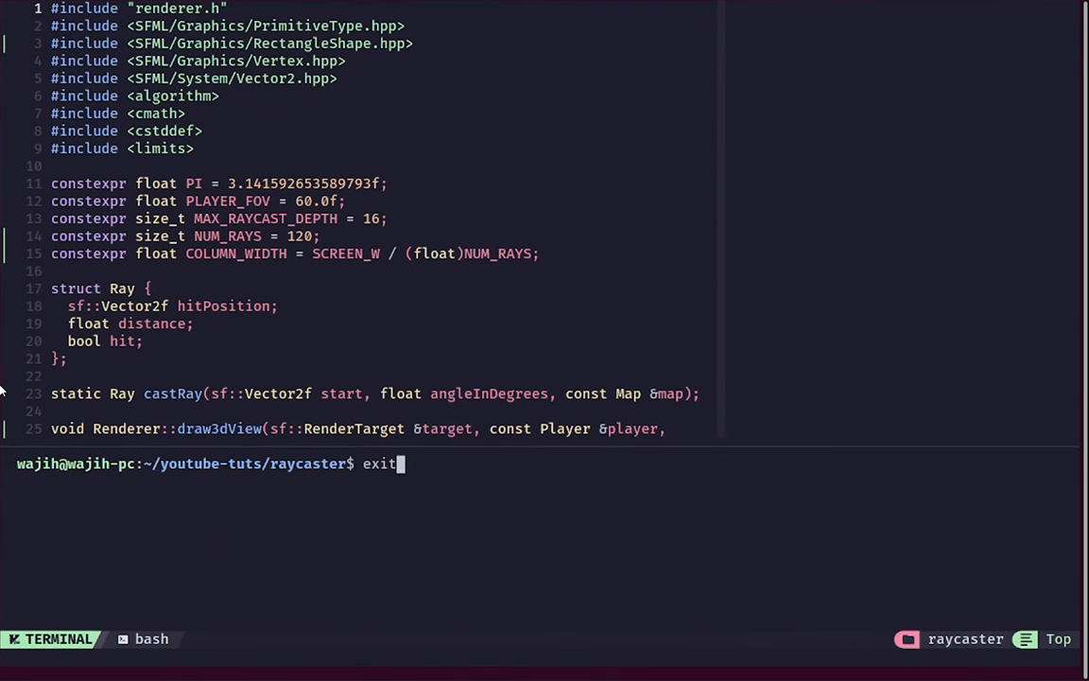
Open renderer.cpp, build the project with make, and launch the Raycaster executable
text(vim renderer.cpp)
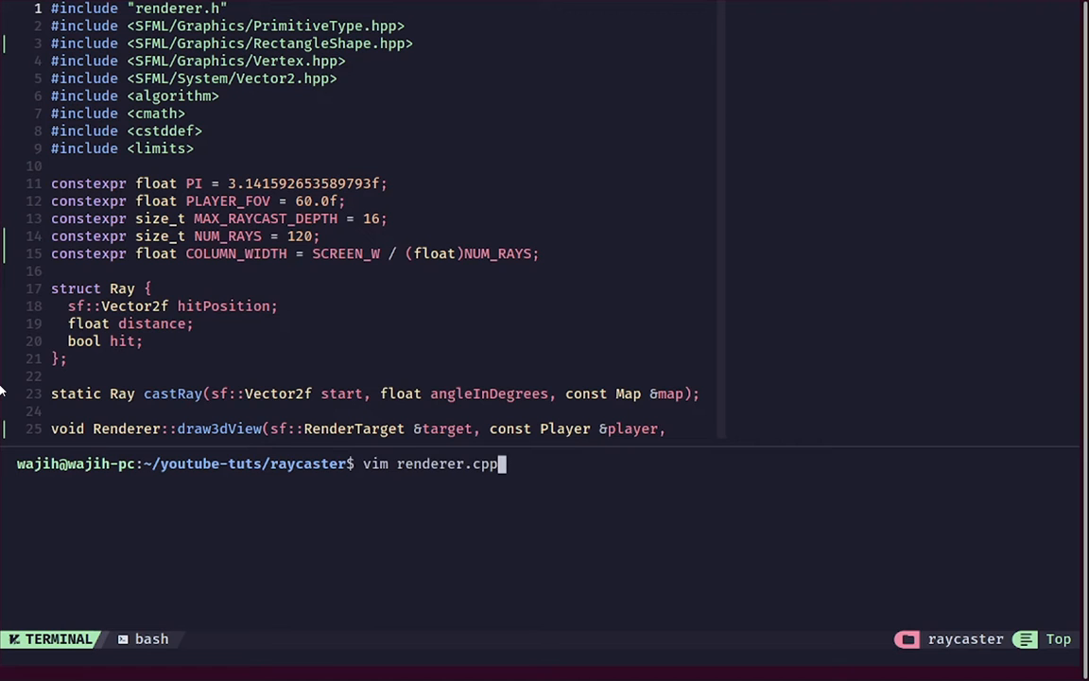
text(make)
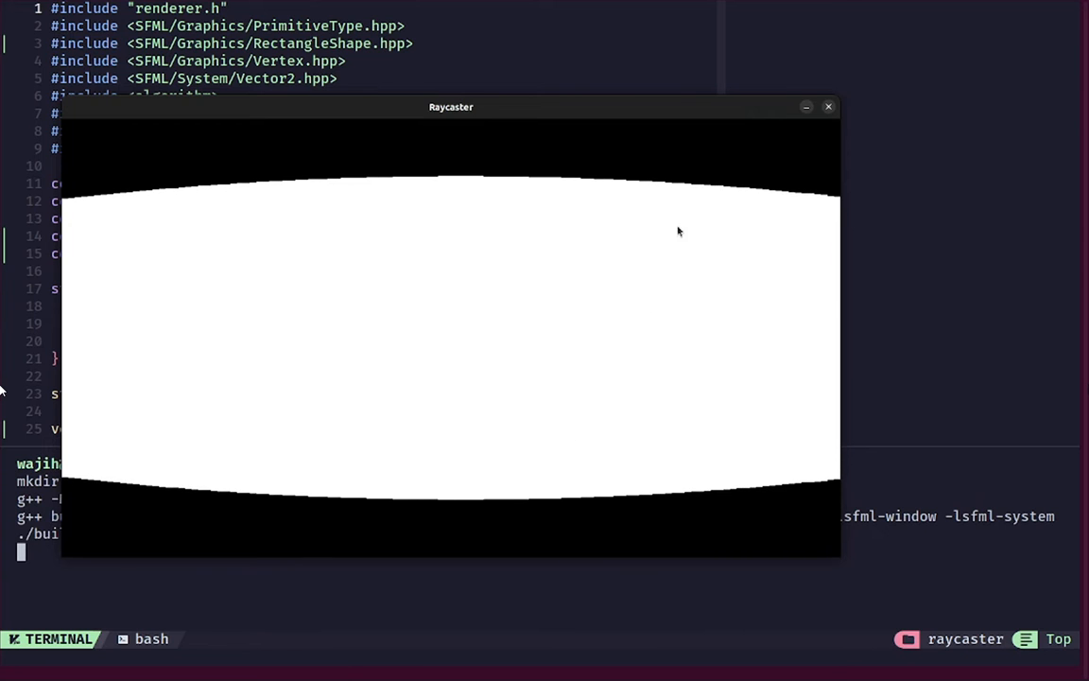
Under if (ray.hit), add ray.distance *= std::cos((player.angle - angle) * PI / 180.0f)
click(827, 106)
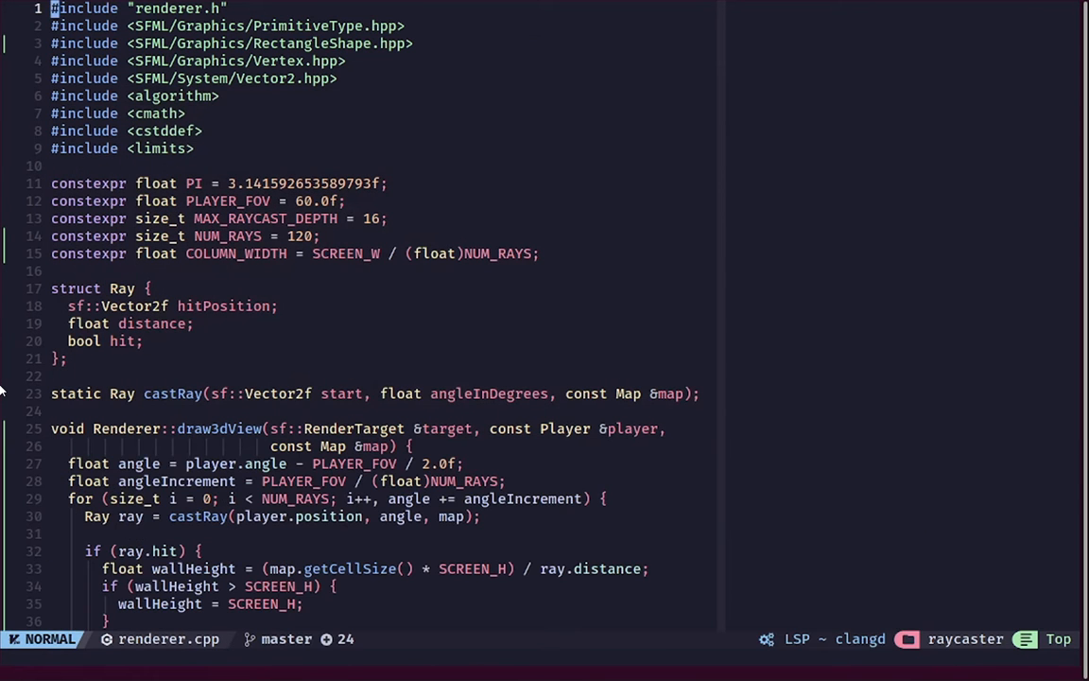
scroll(down, 3)
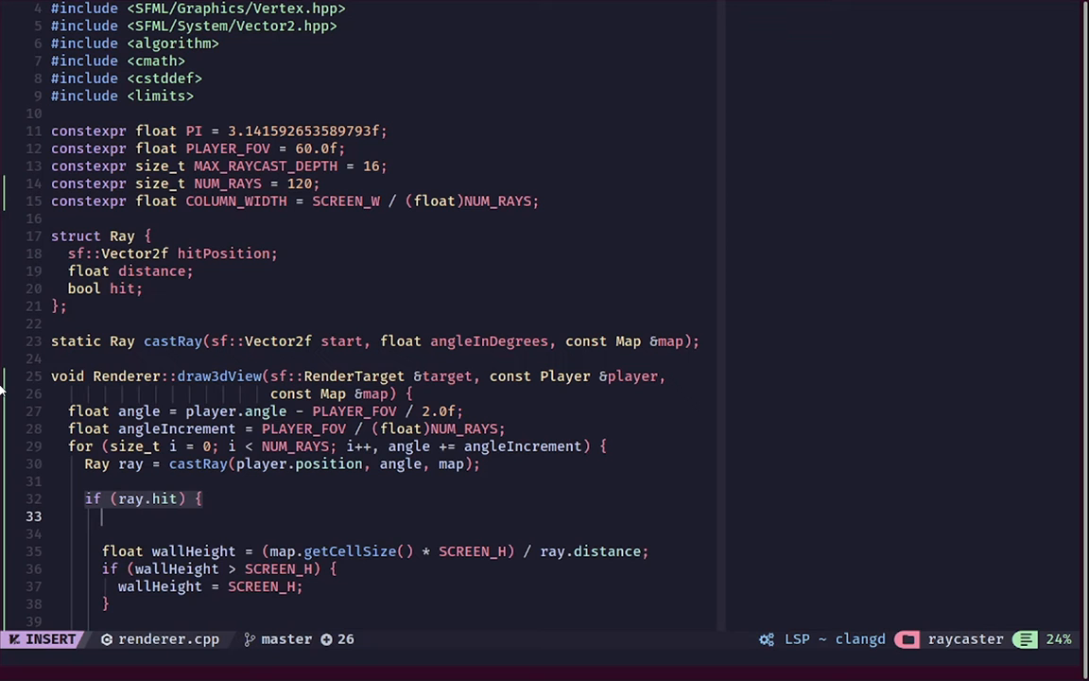
text(ray.distance)
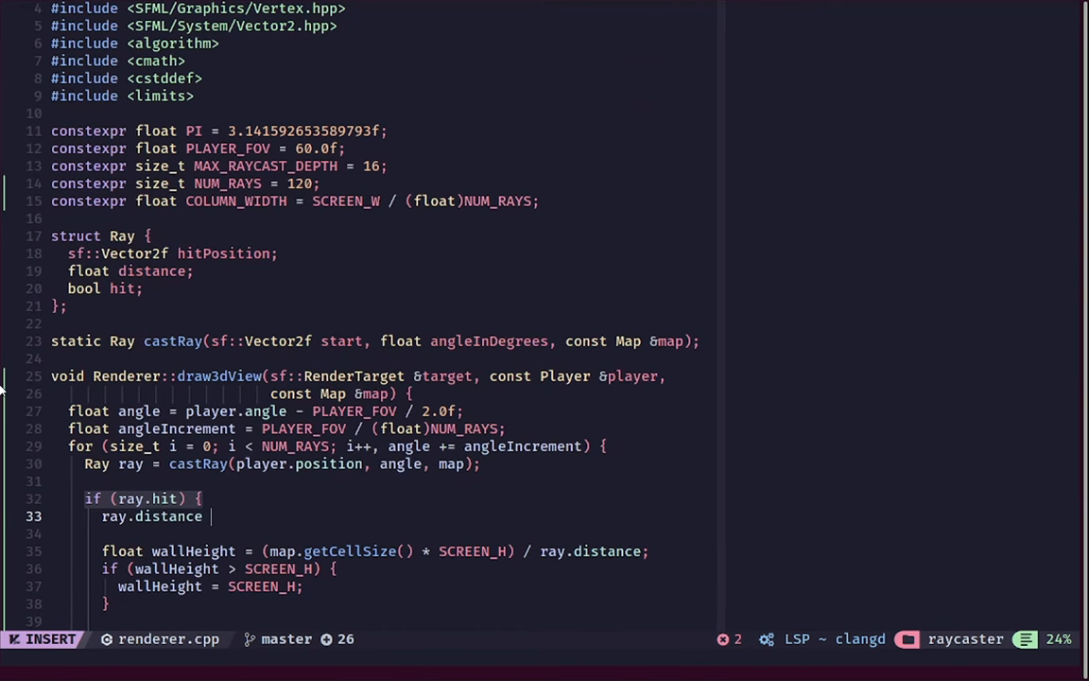
text(*=)
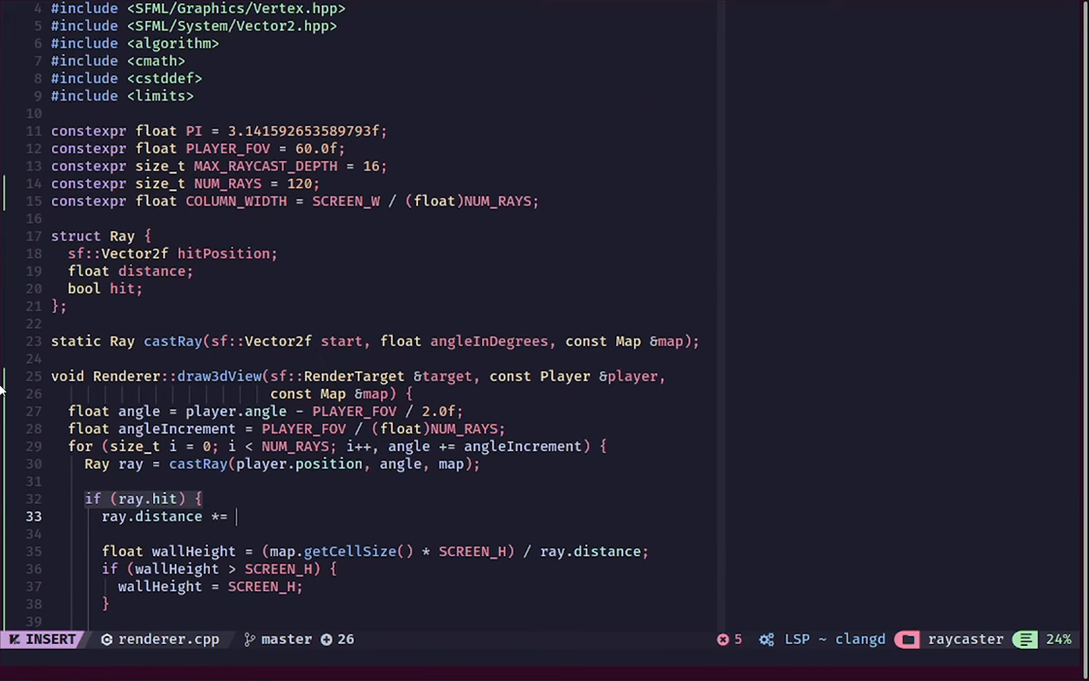
text(c)
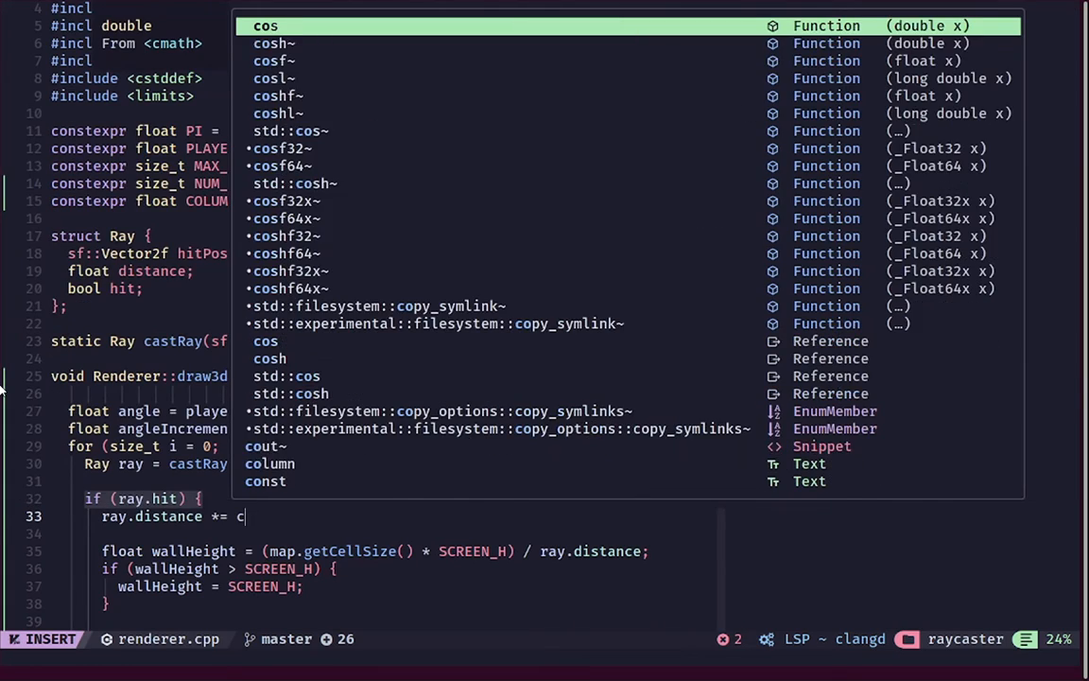
text(std::cos()
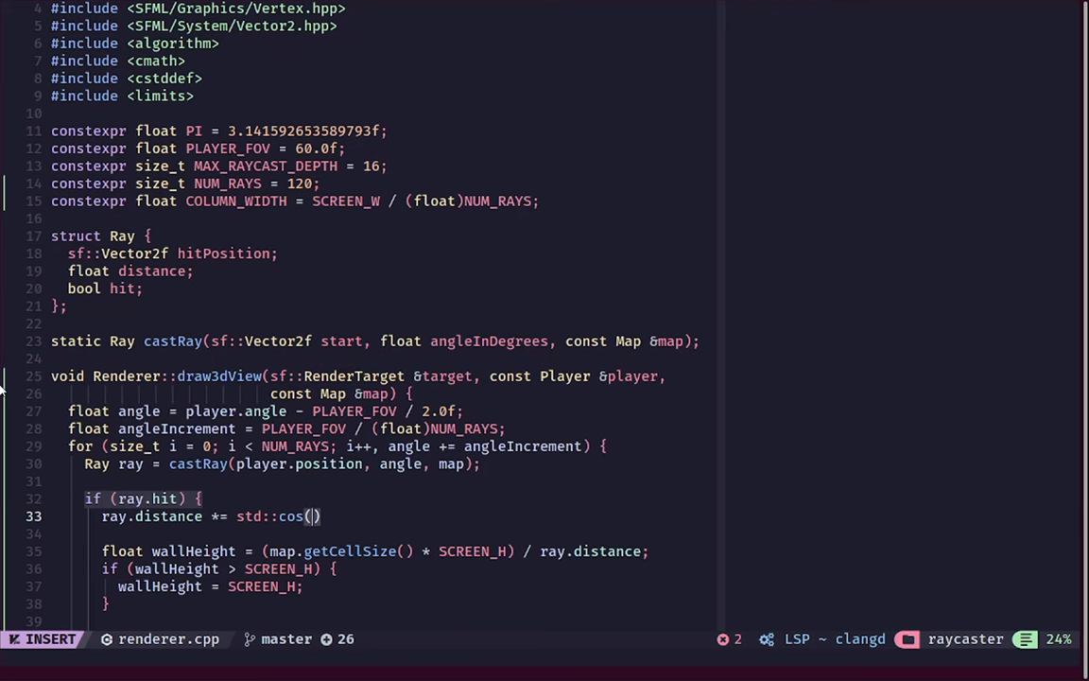
text(()
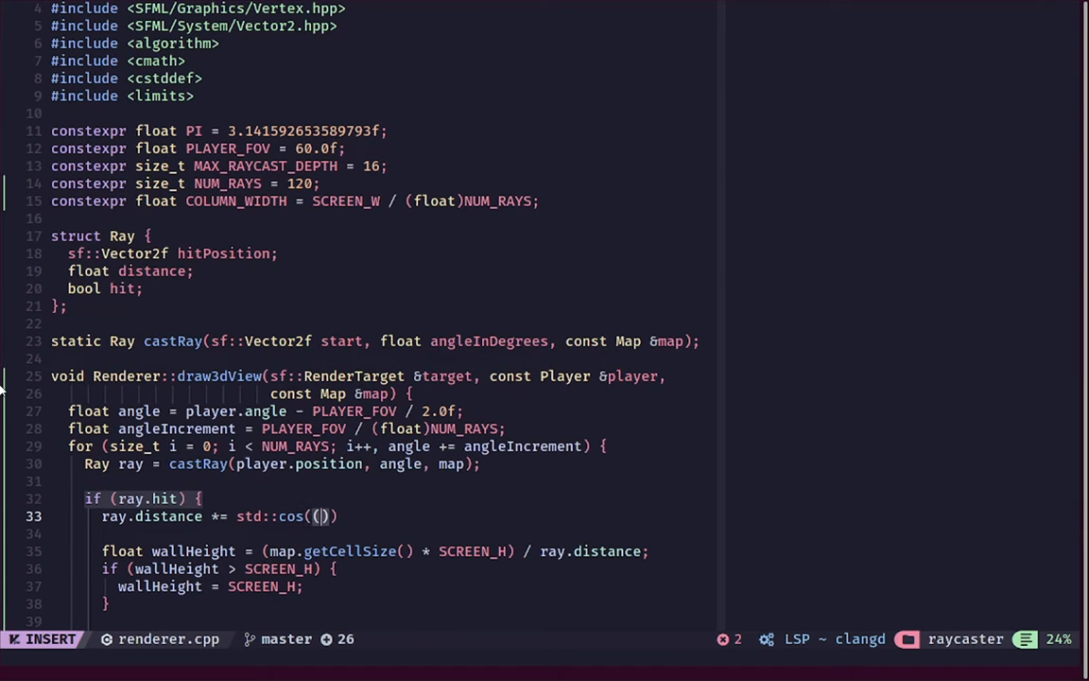
text(an)
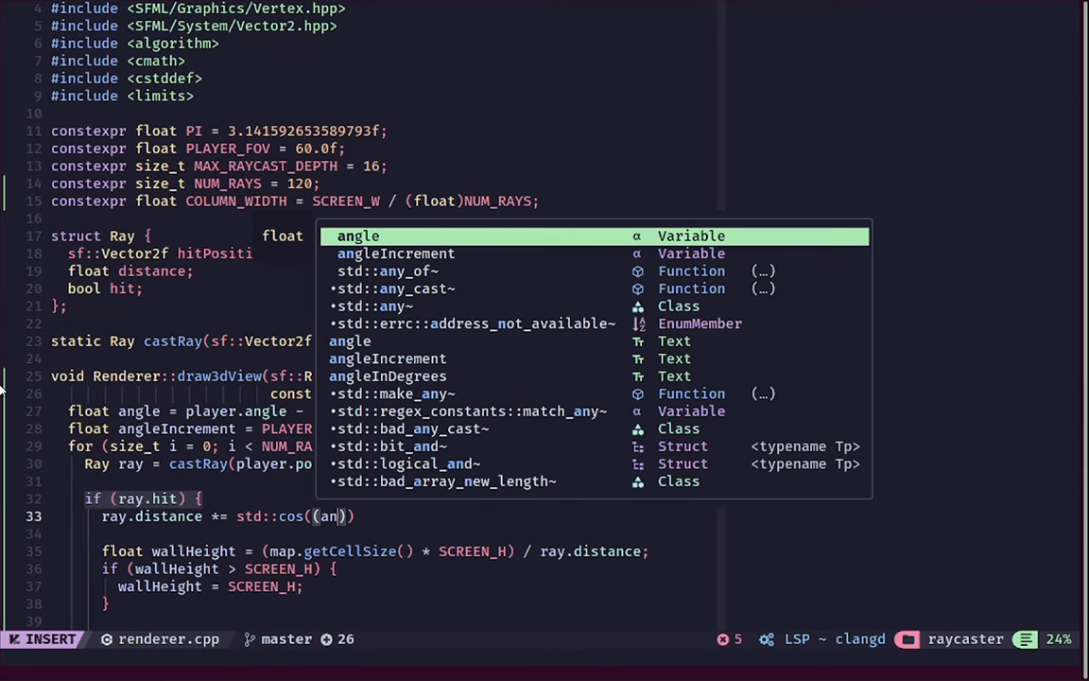
text(player)
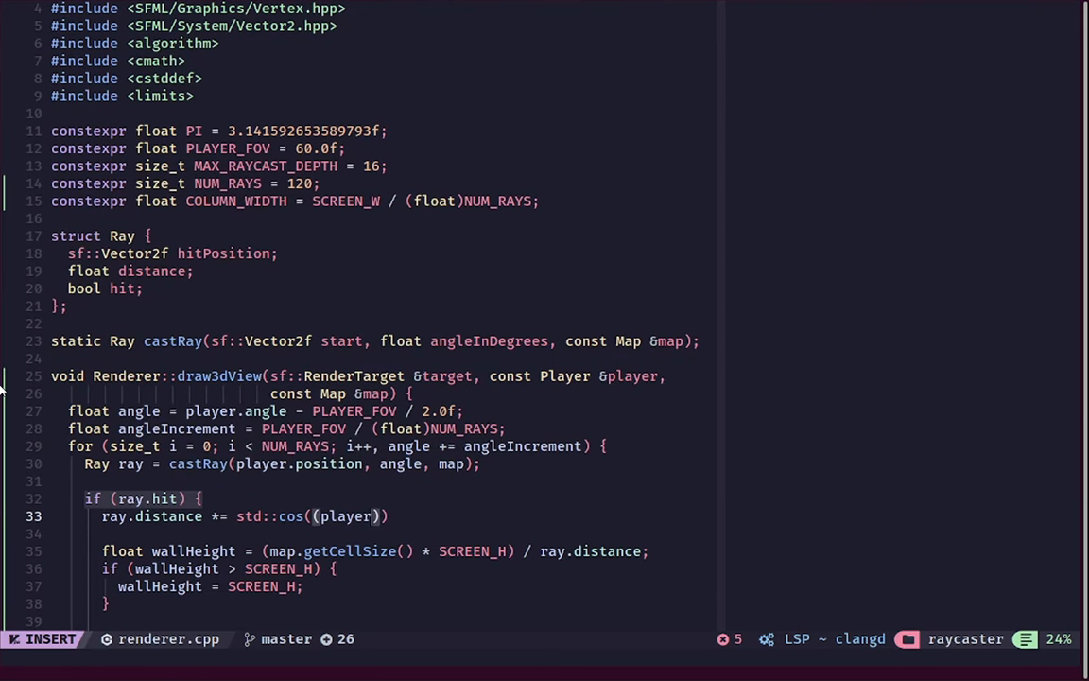
text(.angle -)
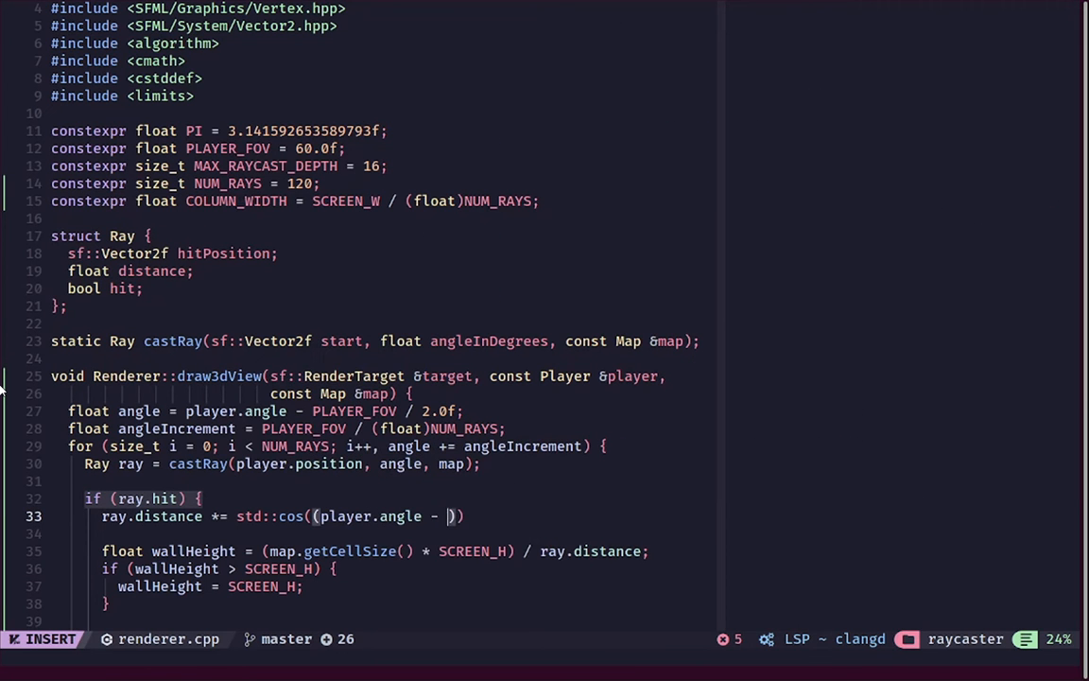
text(angle)
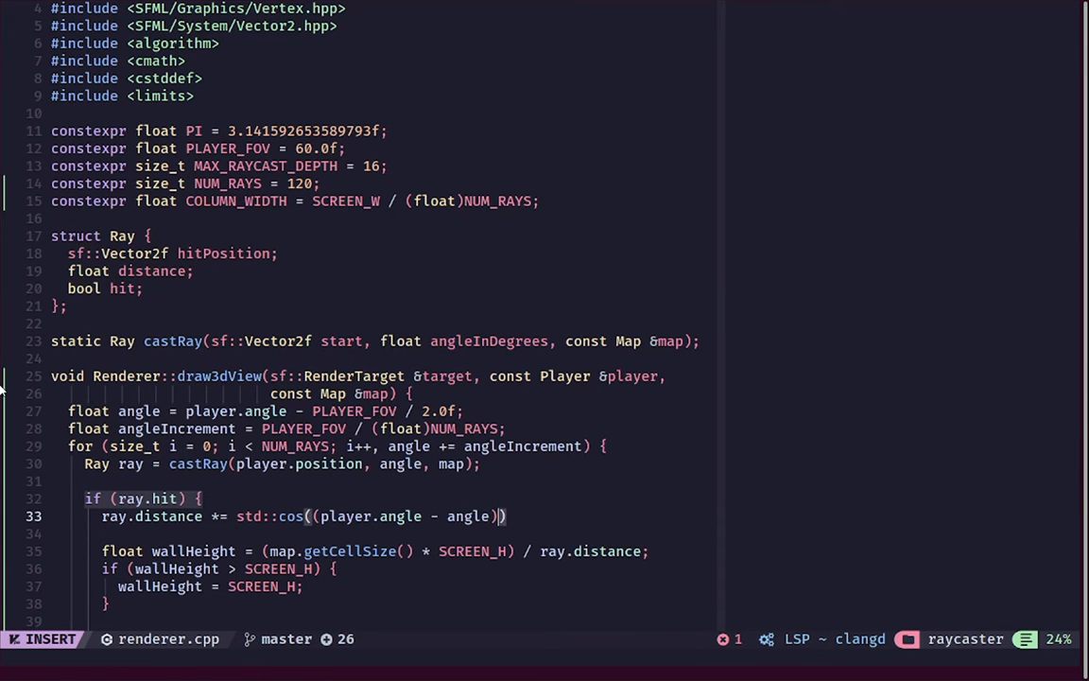
text(*)
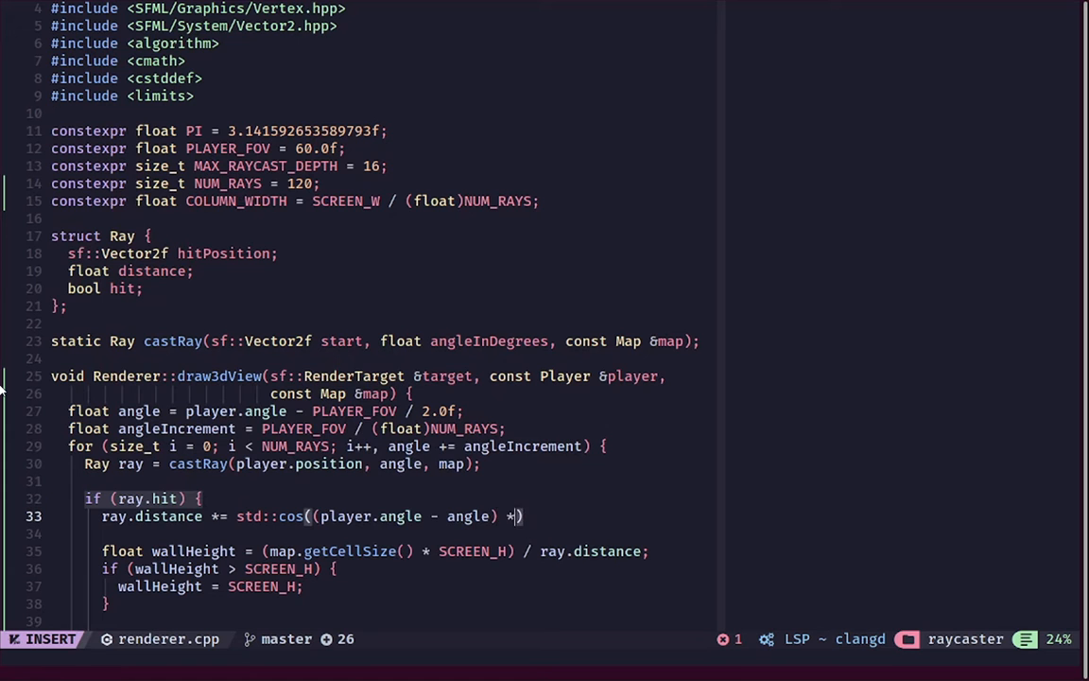
text(PI / 180.0f)
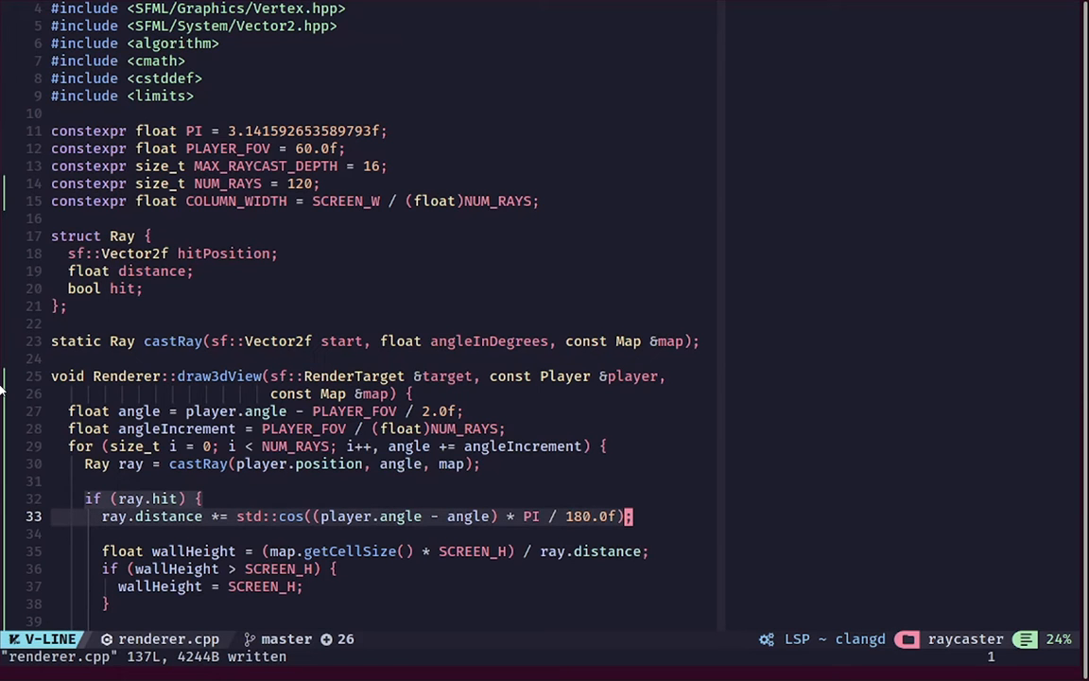
key(Escape)
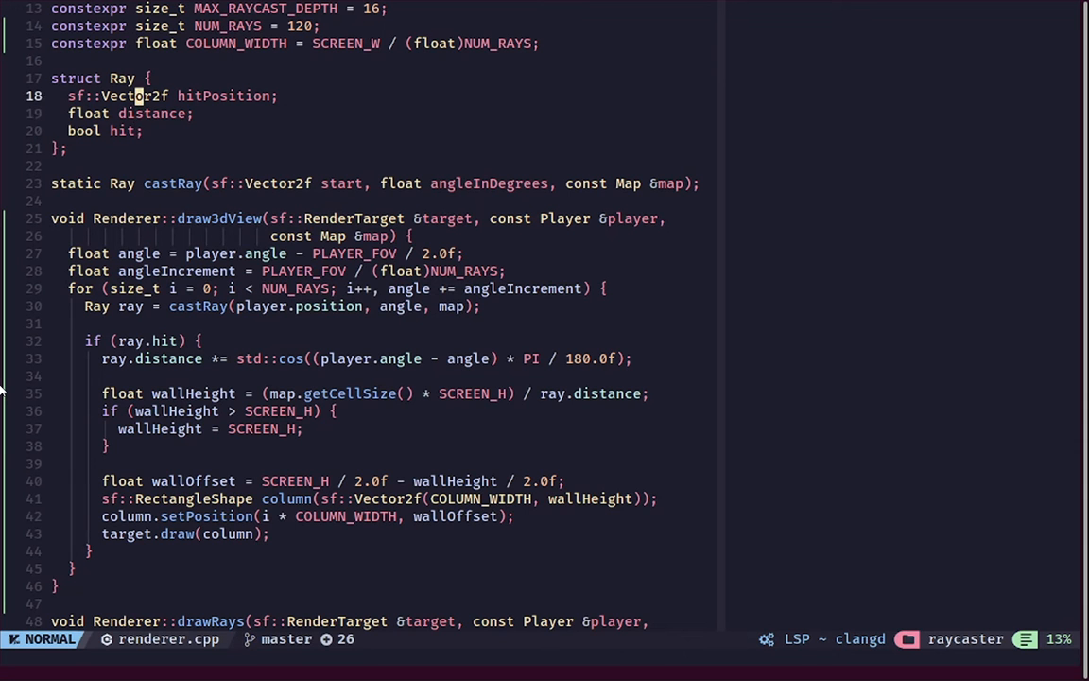
Add a bool isHitVertical field to the Ray struct and save
key(i)
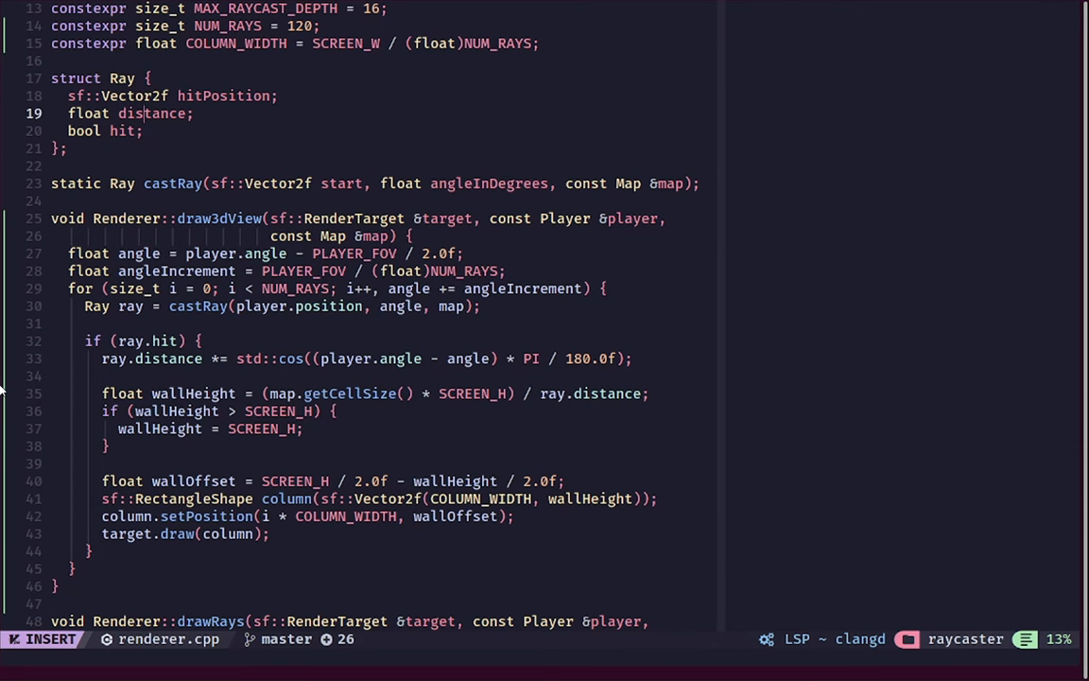
text(bool)
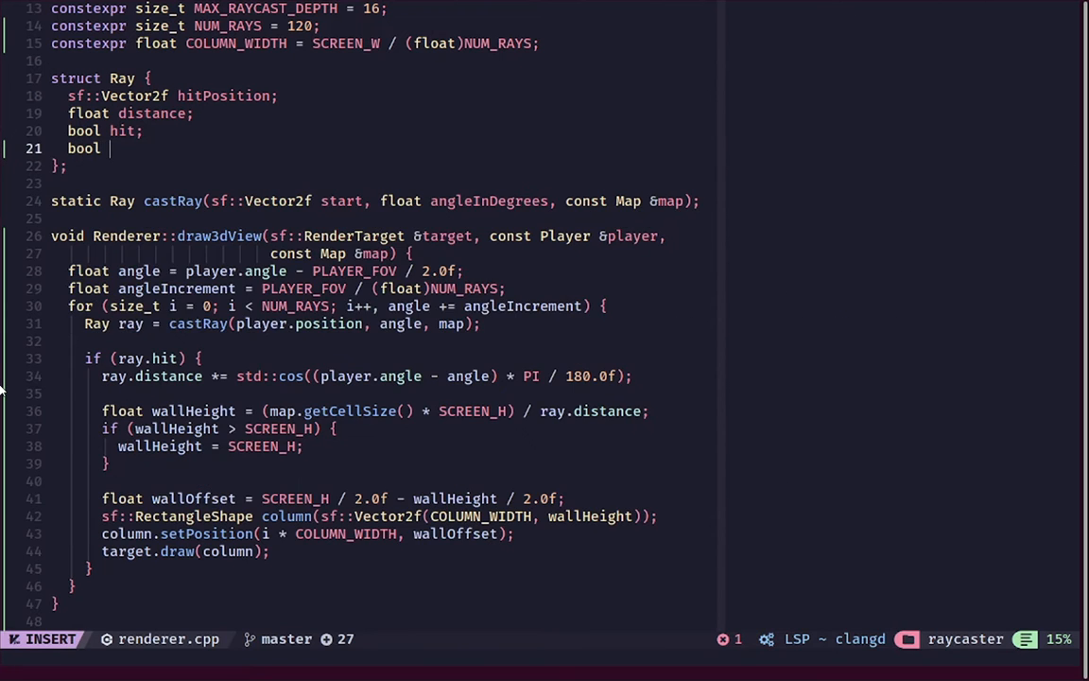
text(isVertic)
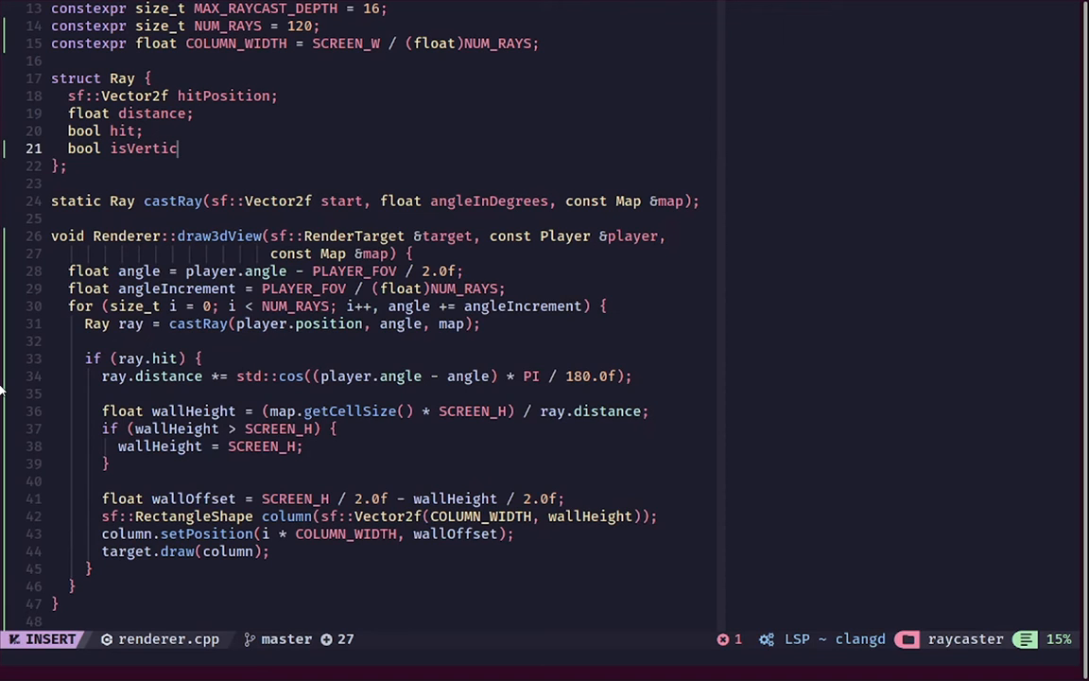
key(Escape)
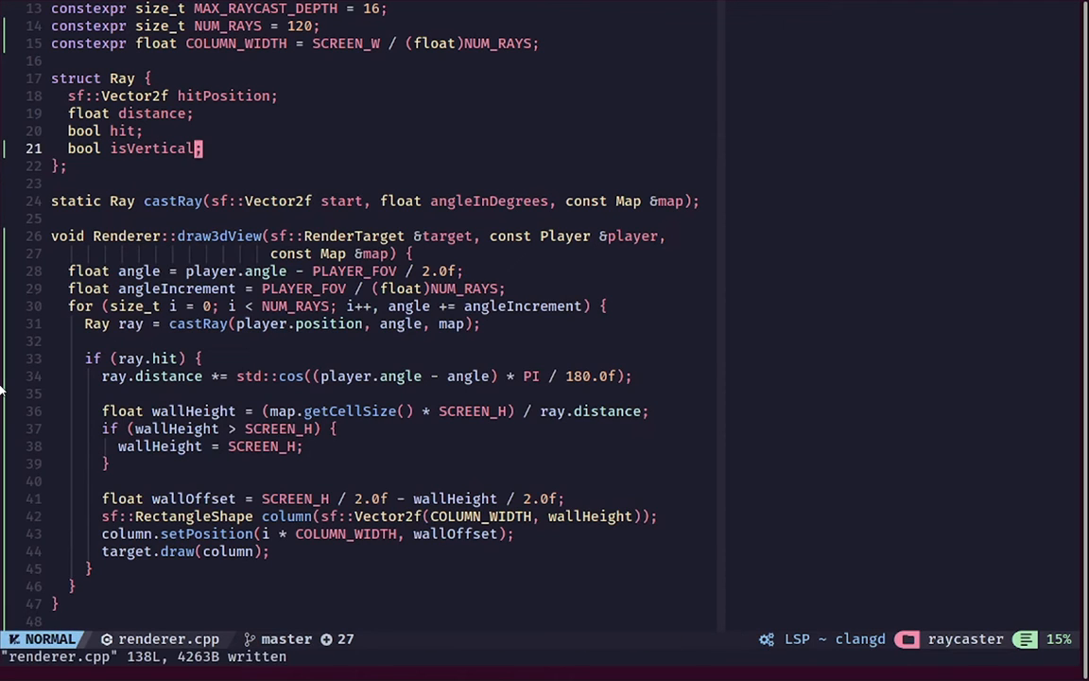
Make castRay's returned Ray set isHitVertical to vdist < hdist, then save
key(i)
text(Hit)
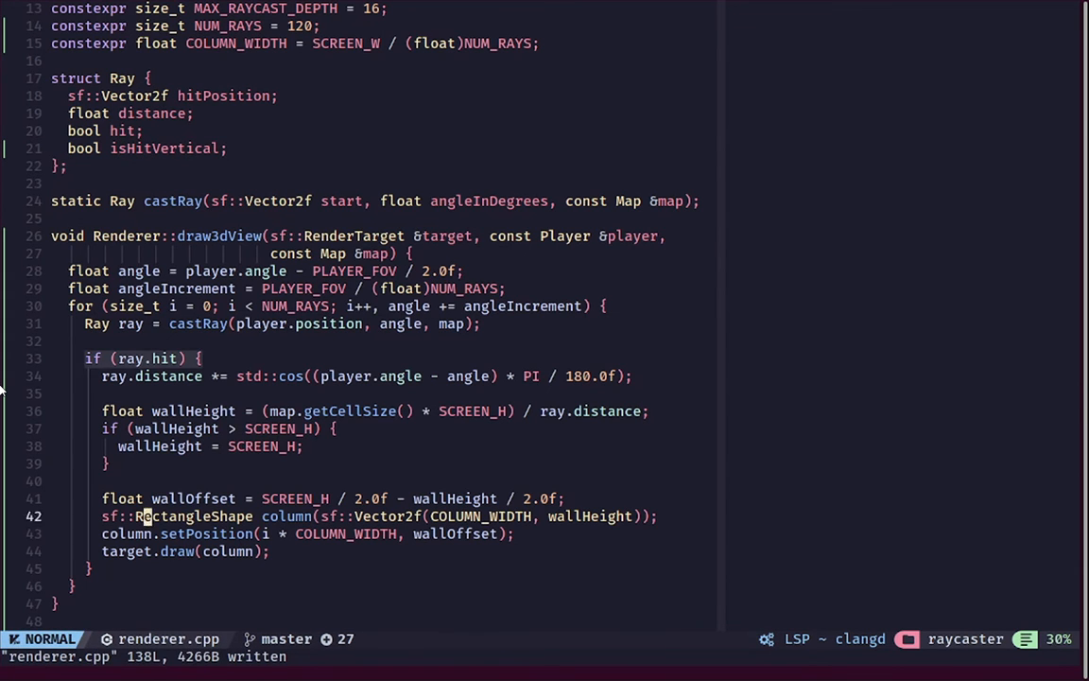
scroll(down, 3)
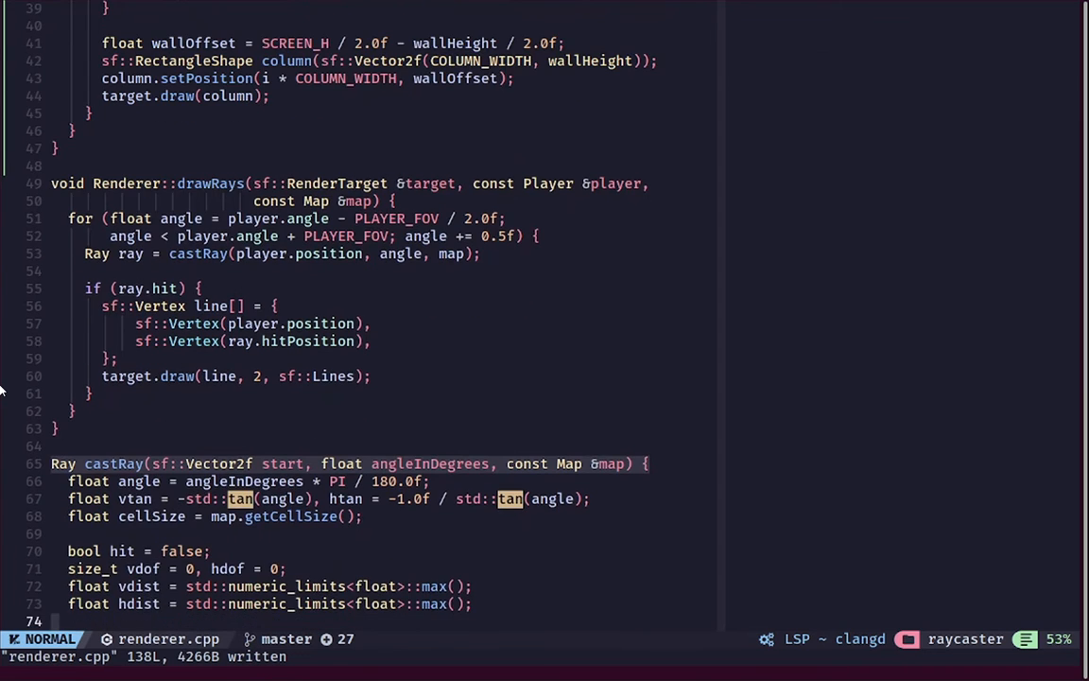
scroll(down, 3)
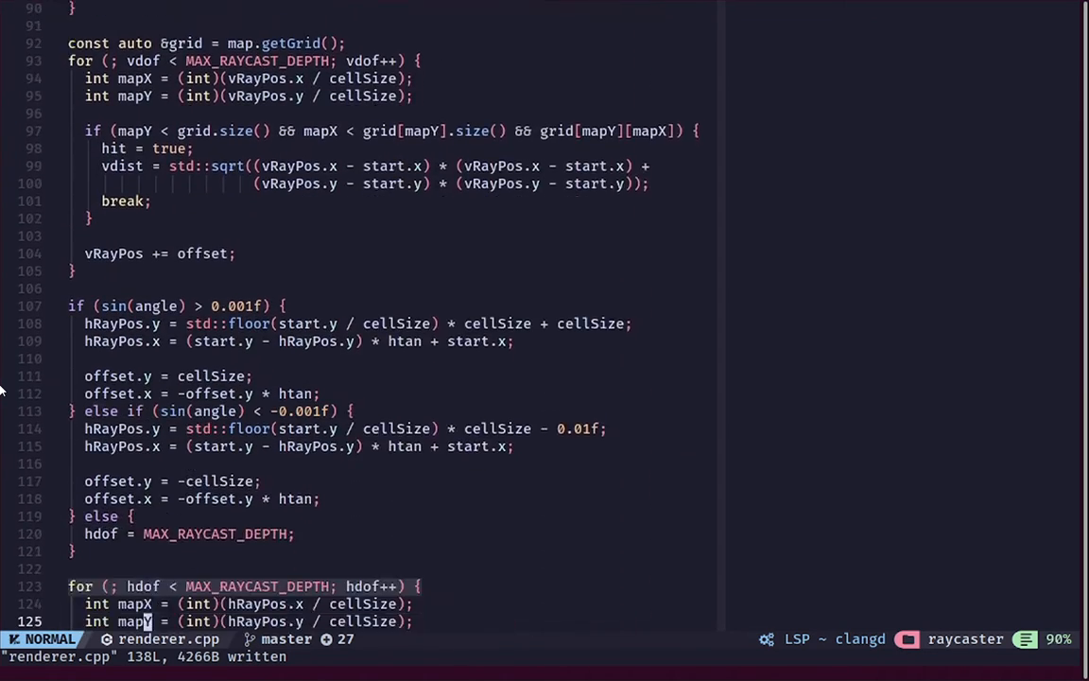
scroll(down, 3)
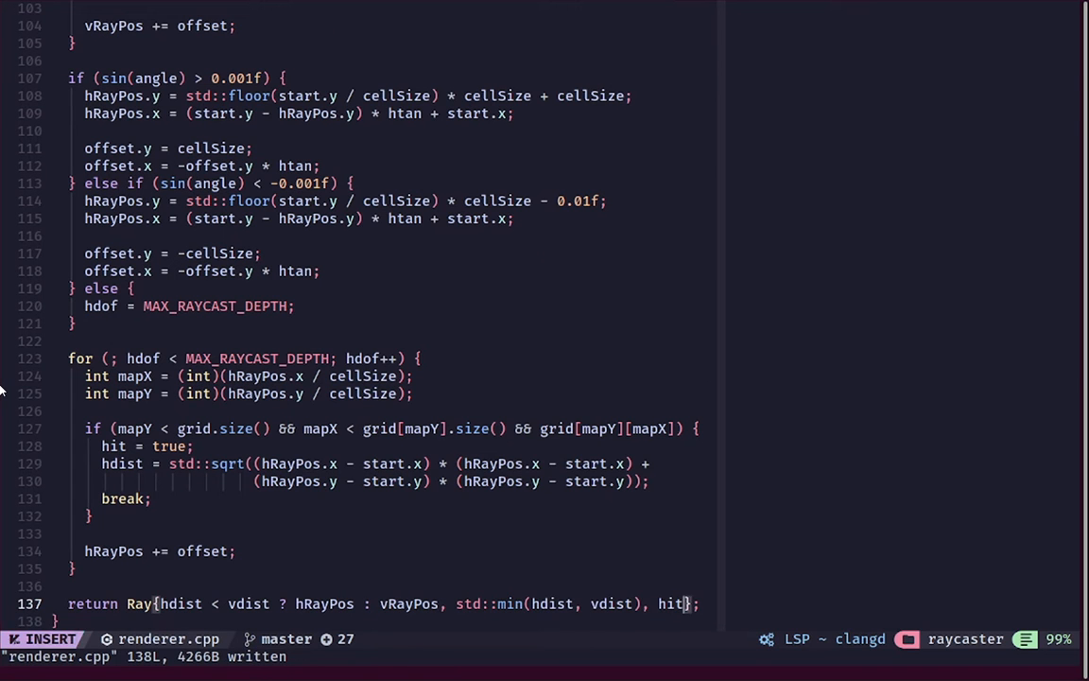
text(hd)
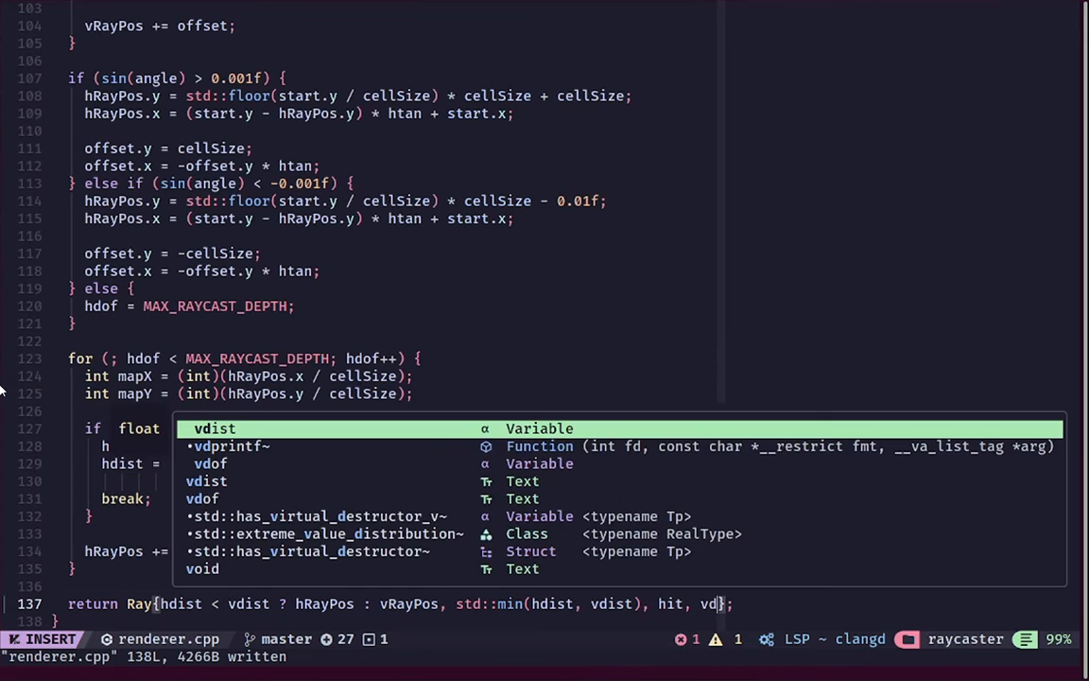
text(hdist};)
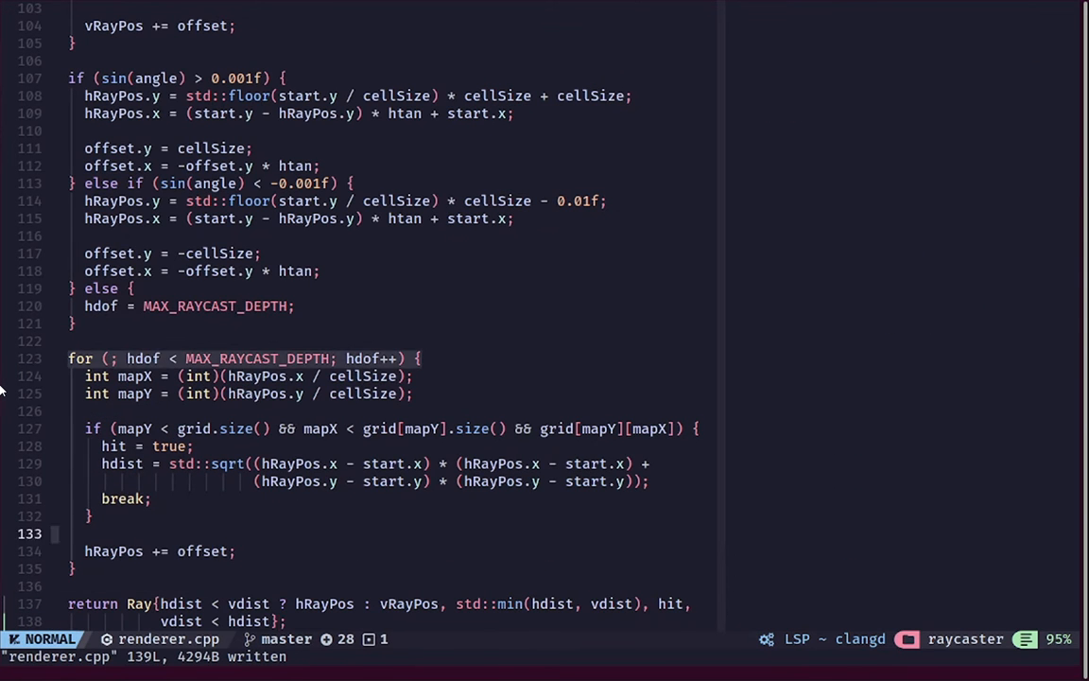
Below the wall-height clamp, declare float shade = ray.isHitVertical ? 0.8f : 1.0f
scroll(up, 3)
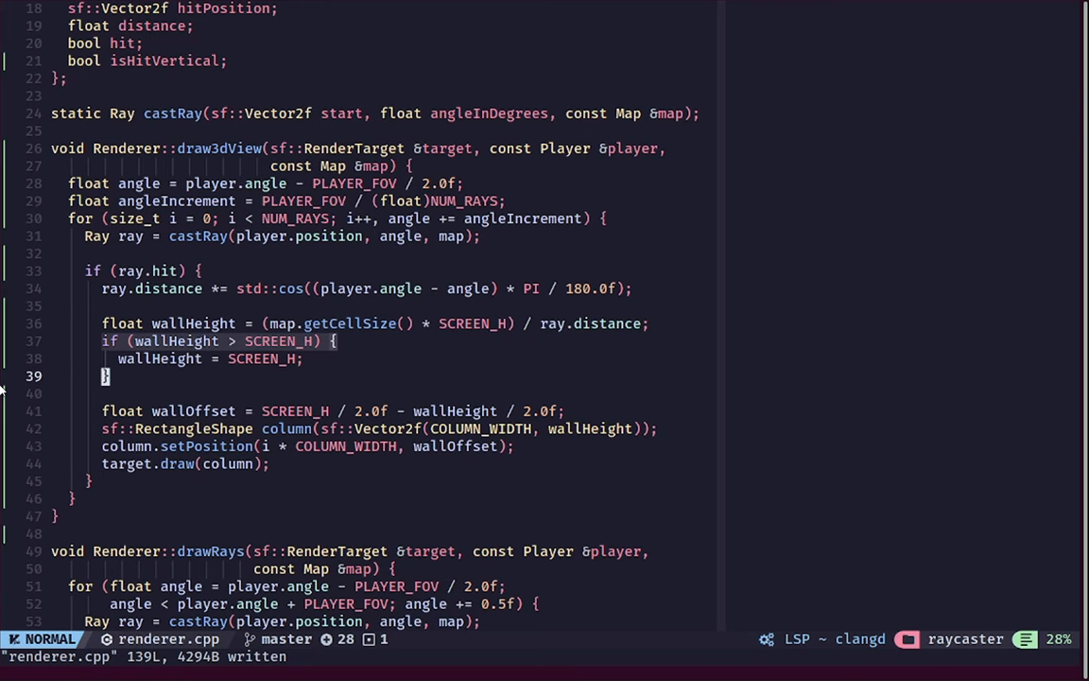
key(i)
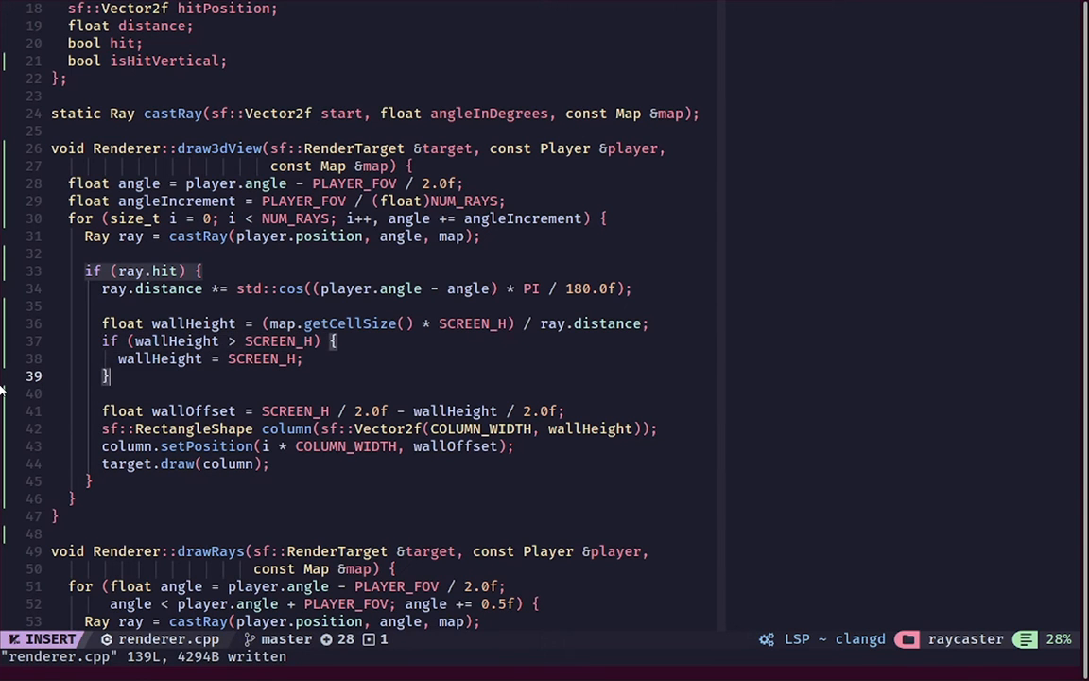
text(float)
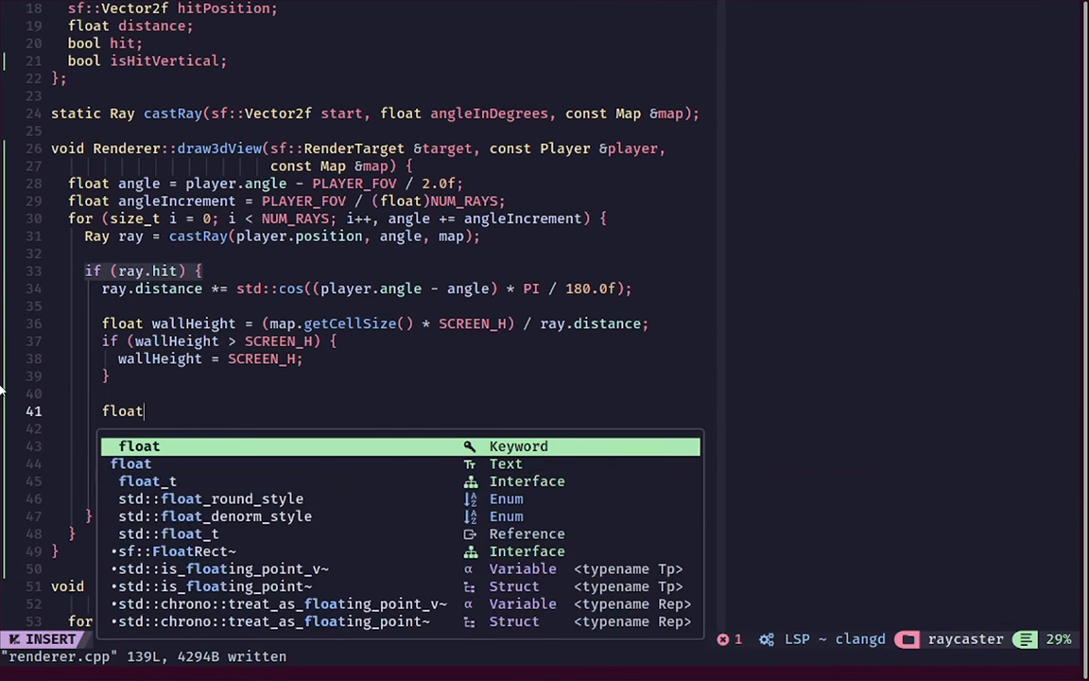
text(shade =)
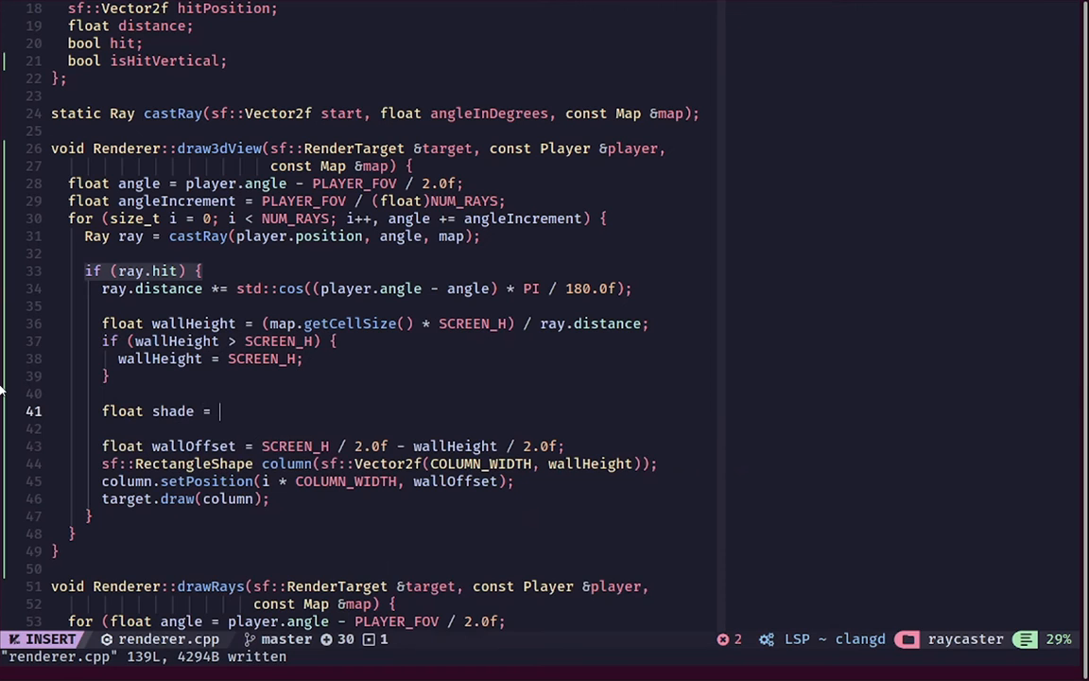
text(1.0f)
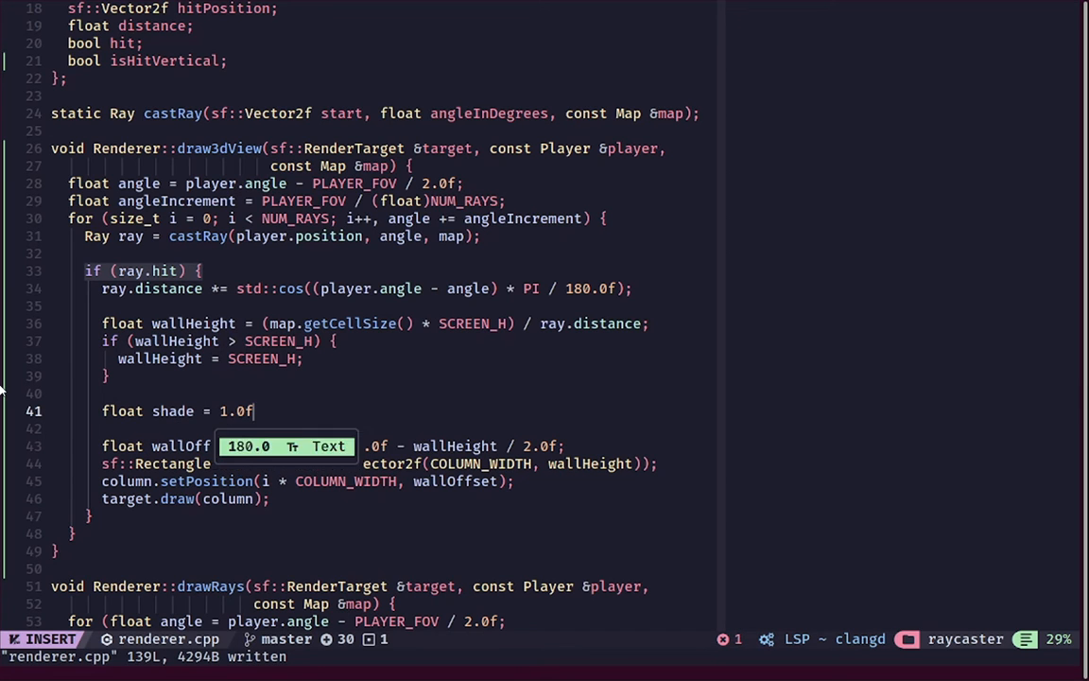
text(o)
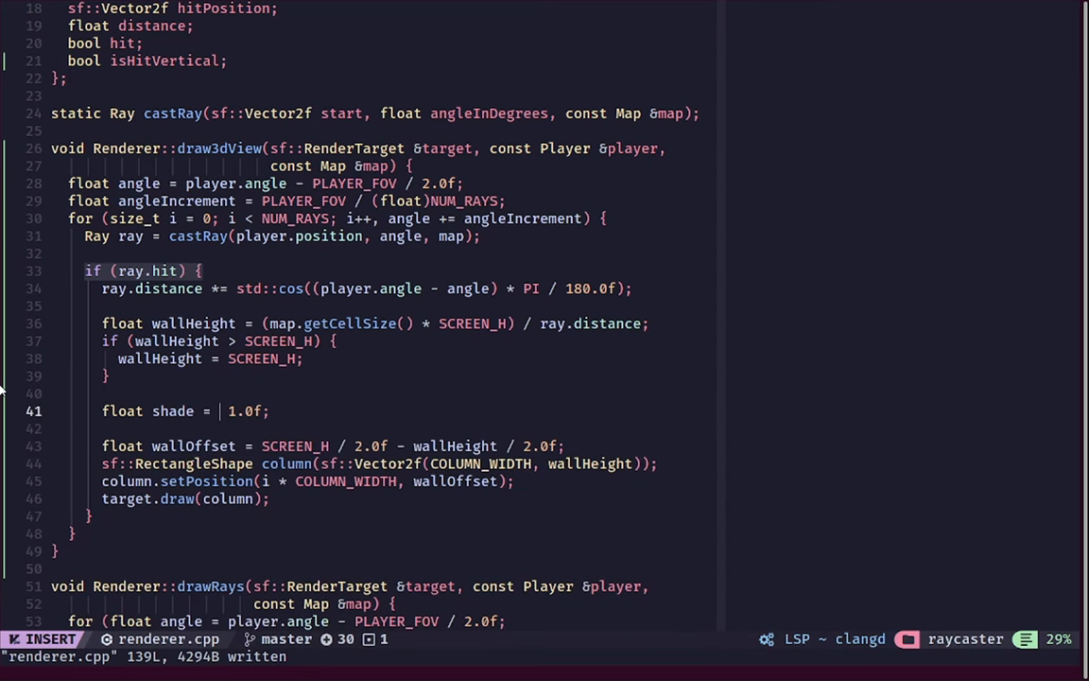
text(ray.isHitVertical ? 0.8f :)
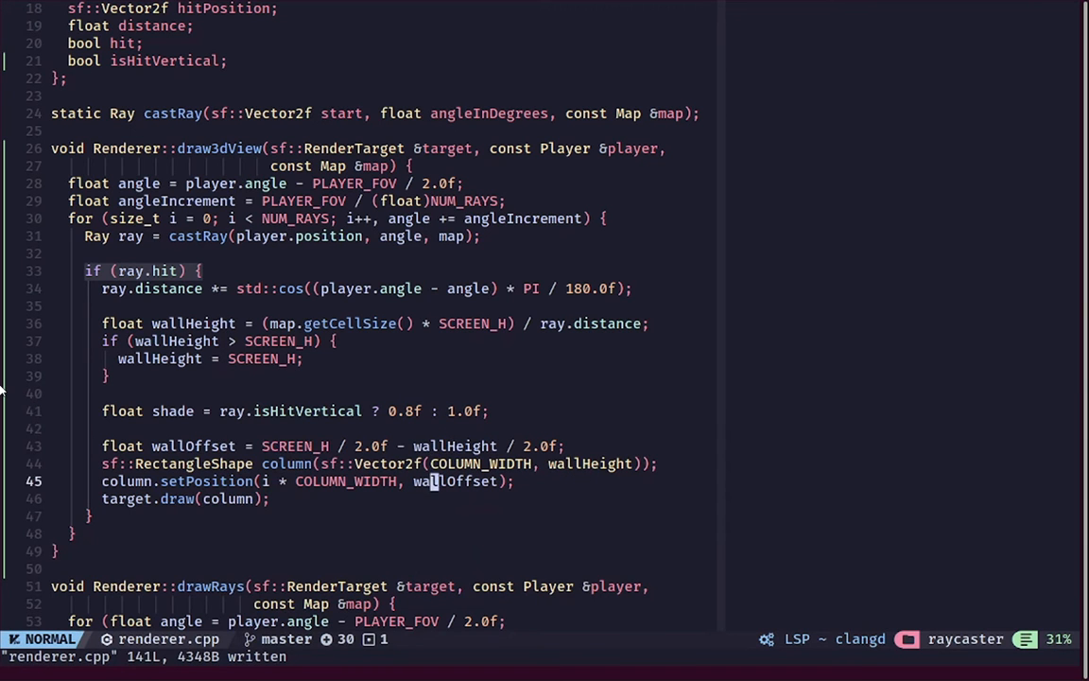
Begin column.setFillColor(sf::Color(255 * shade, ...)) for the wall column
text(co)
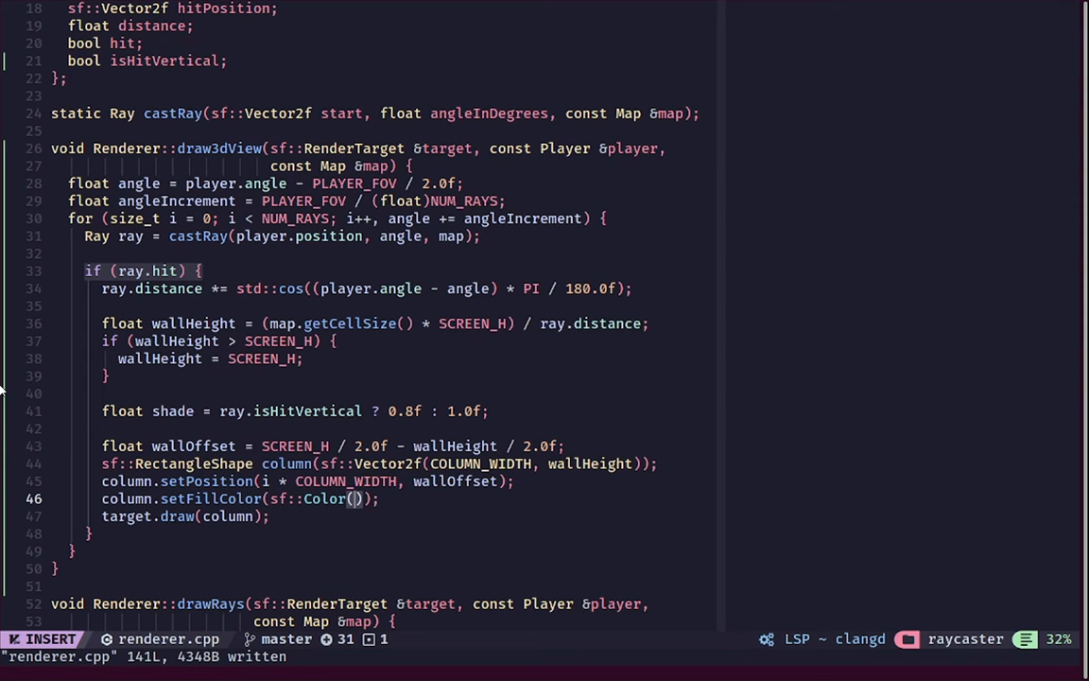
text(255 *)
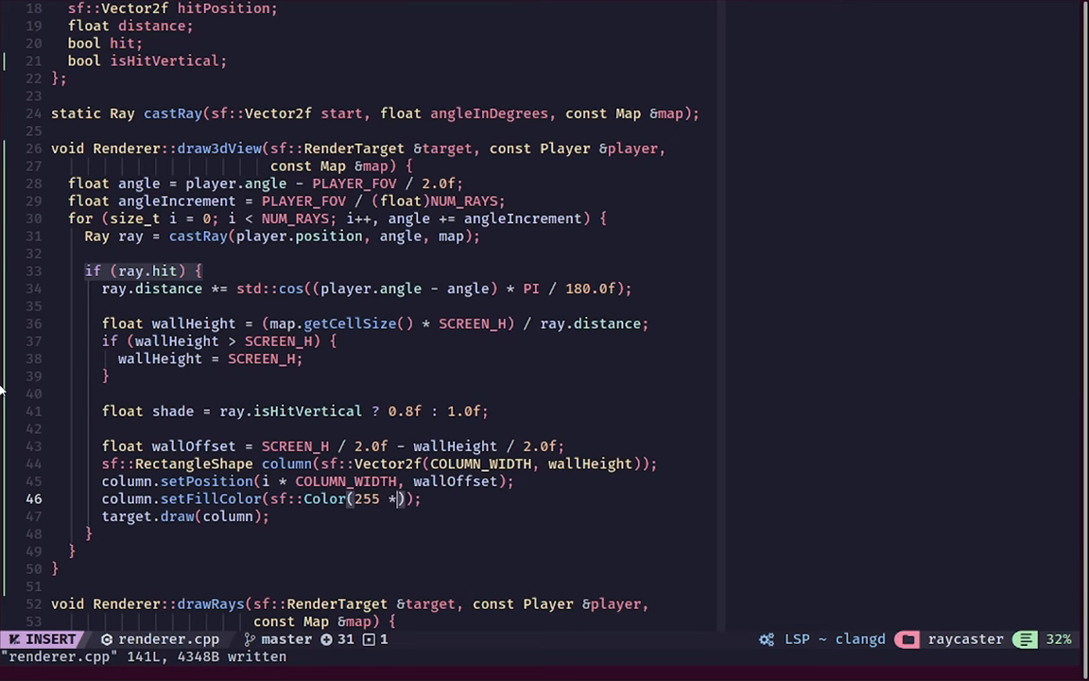
text(shade, 255 * shade, ))
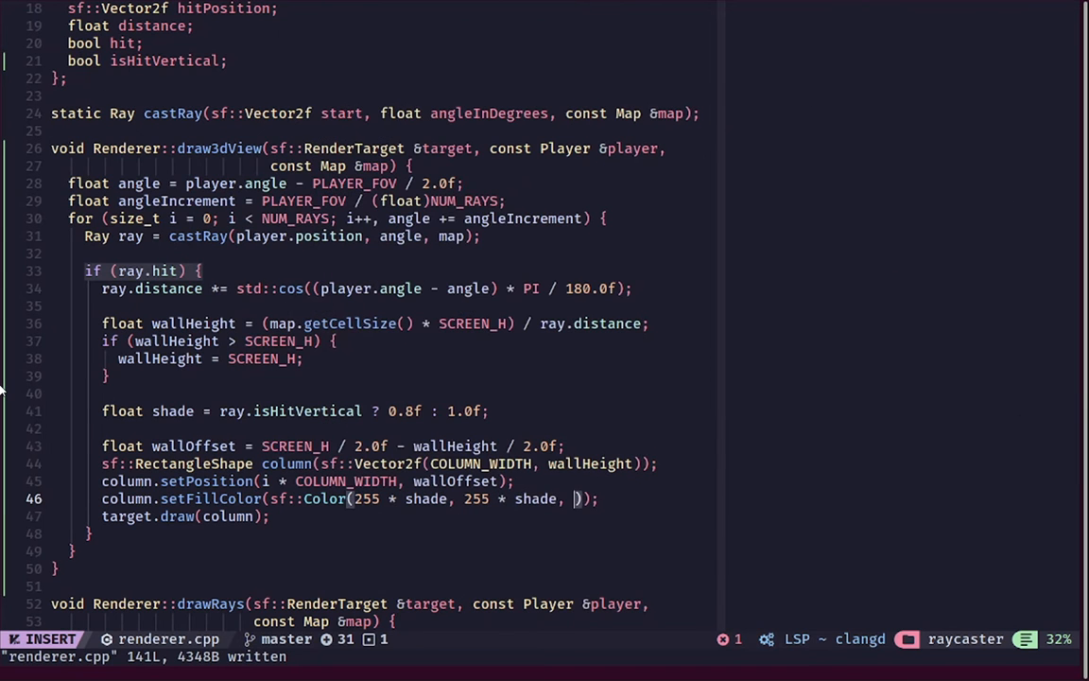
text(3)
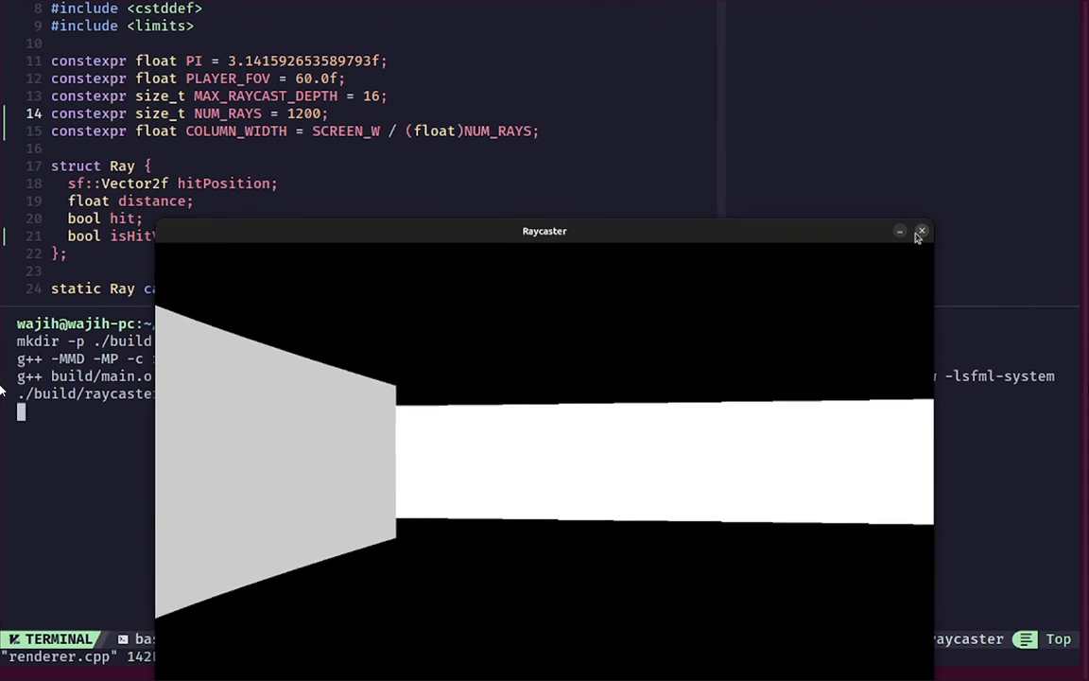
Close the running Raycaster demo window
click(920, 232)
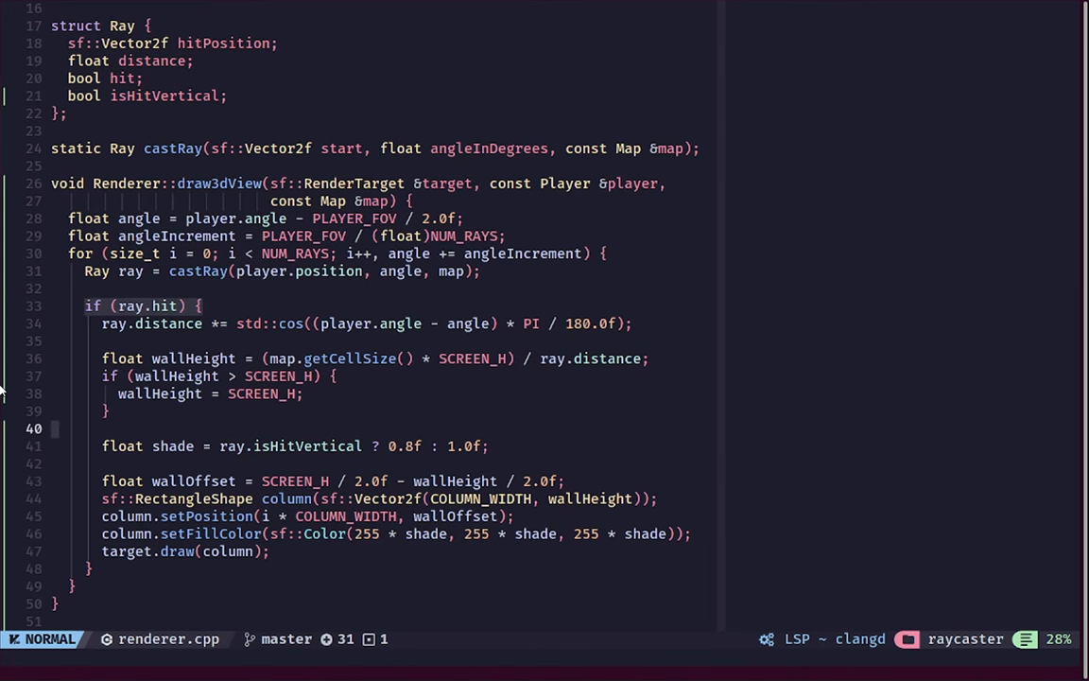
Add float brightness = 1.0f minus a MAX_RENDER_DISTANCE and ray-distance ratio
text(float bright)
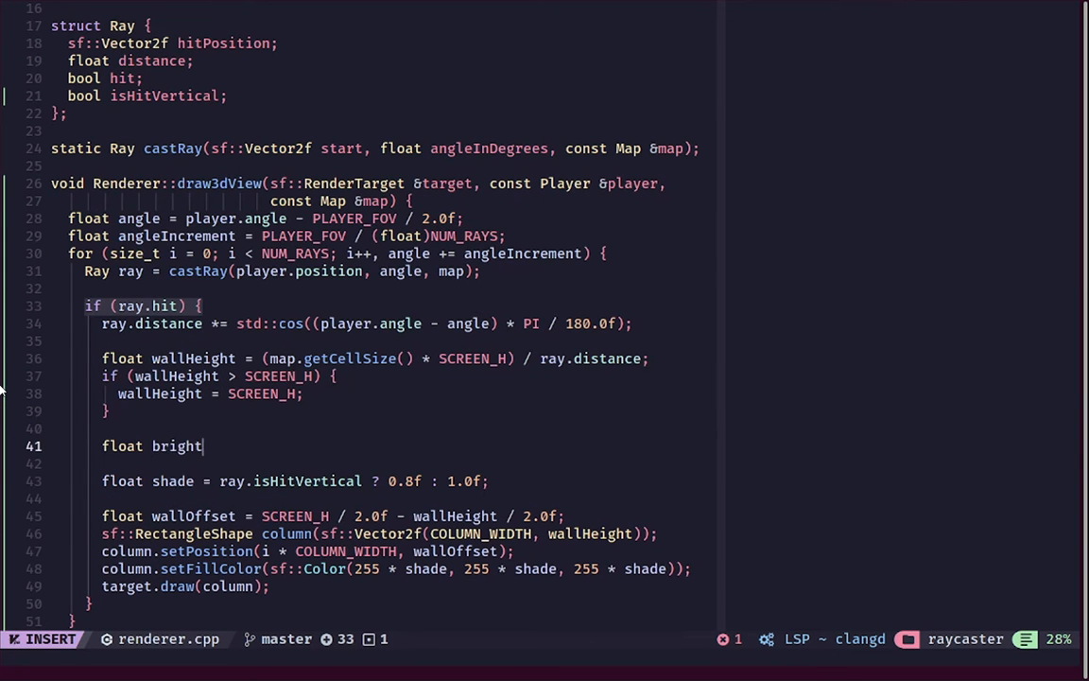
text(ness = 1.)
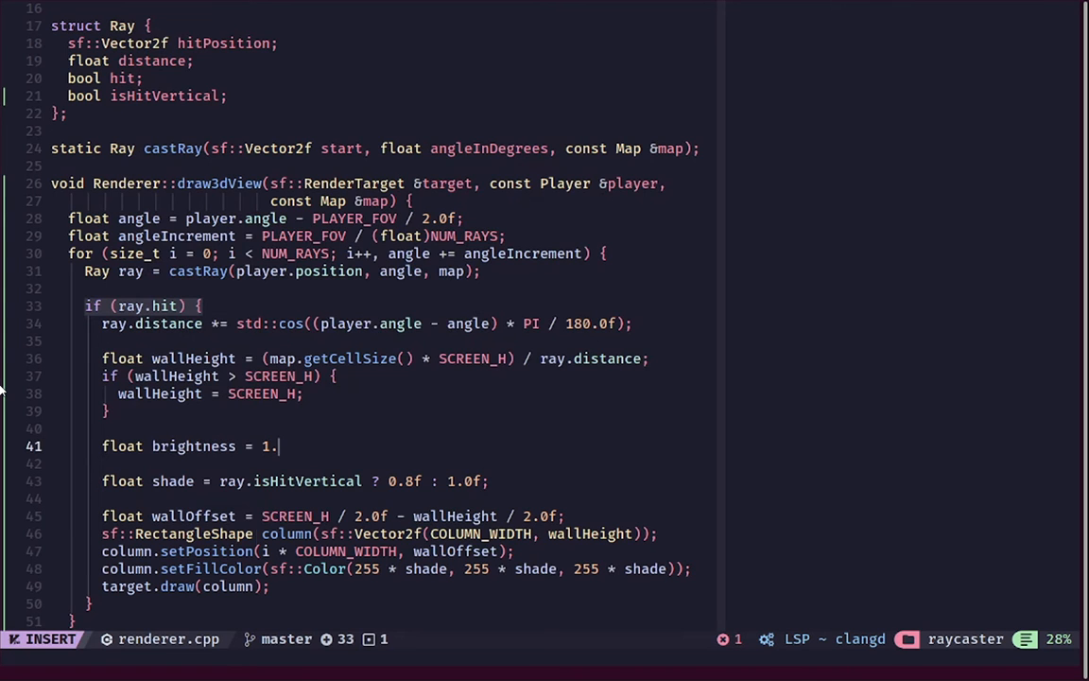
text(0f -)
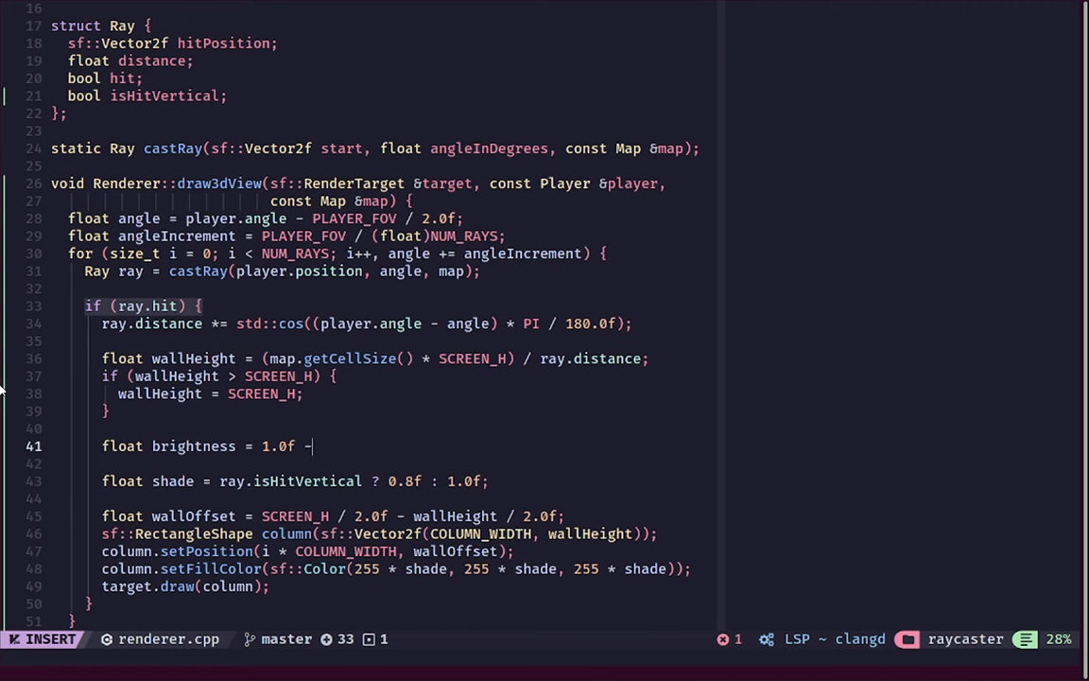
text(()
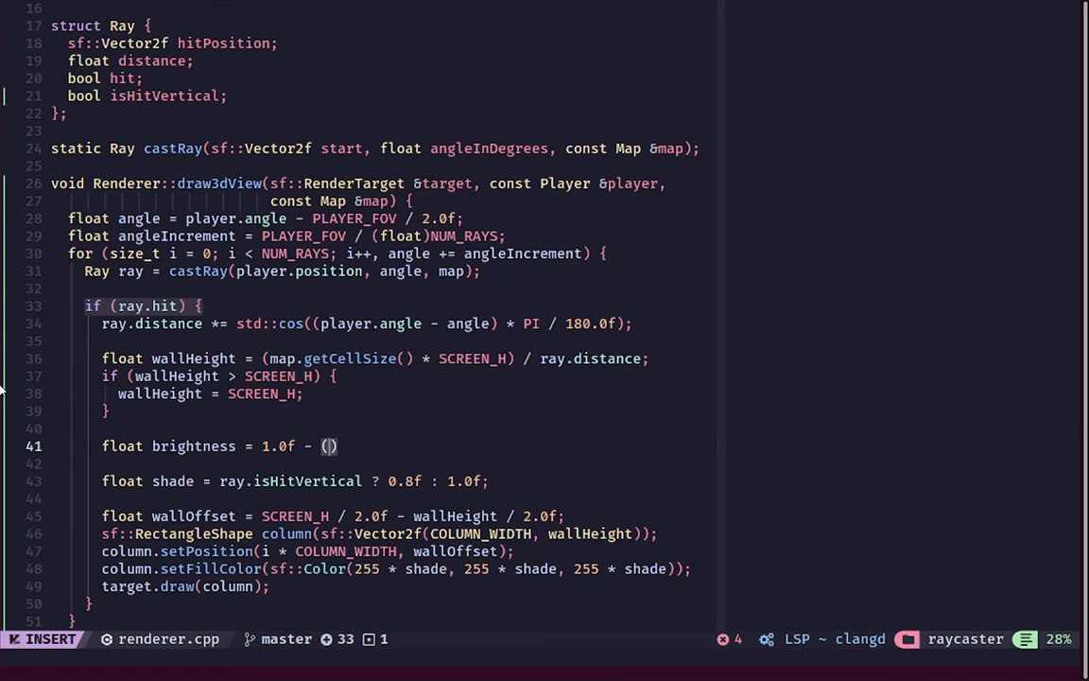
text(MAX_RENDER)
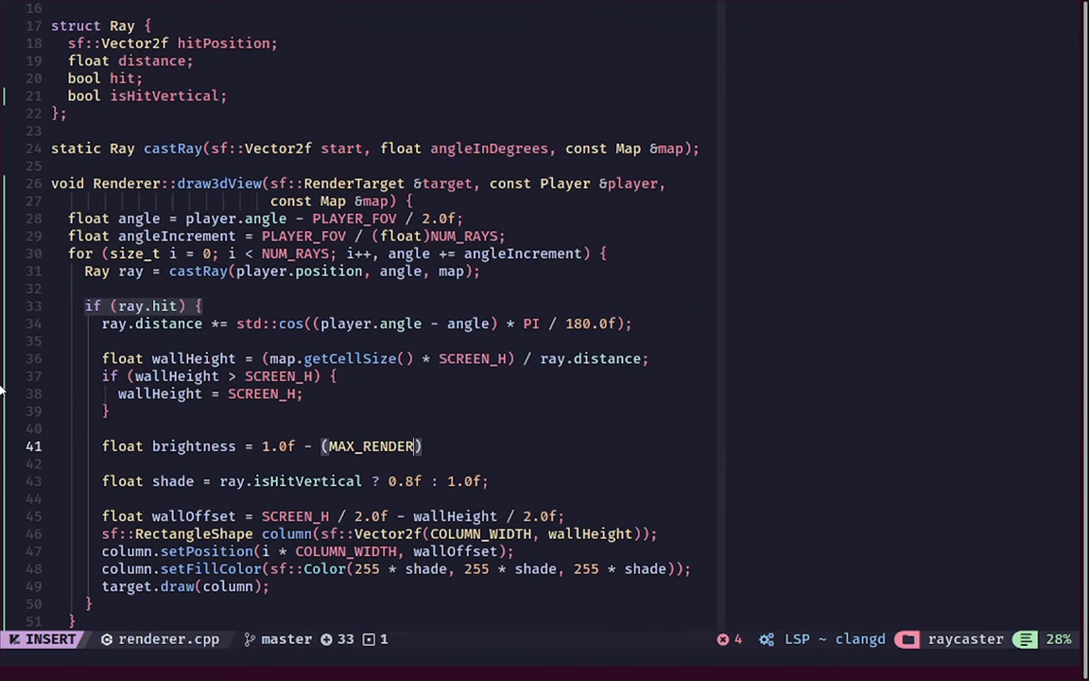
text(_DIST)
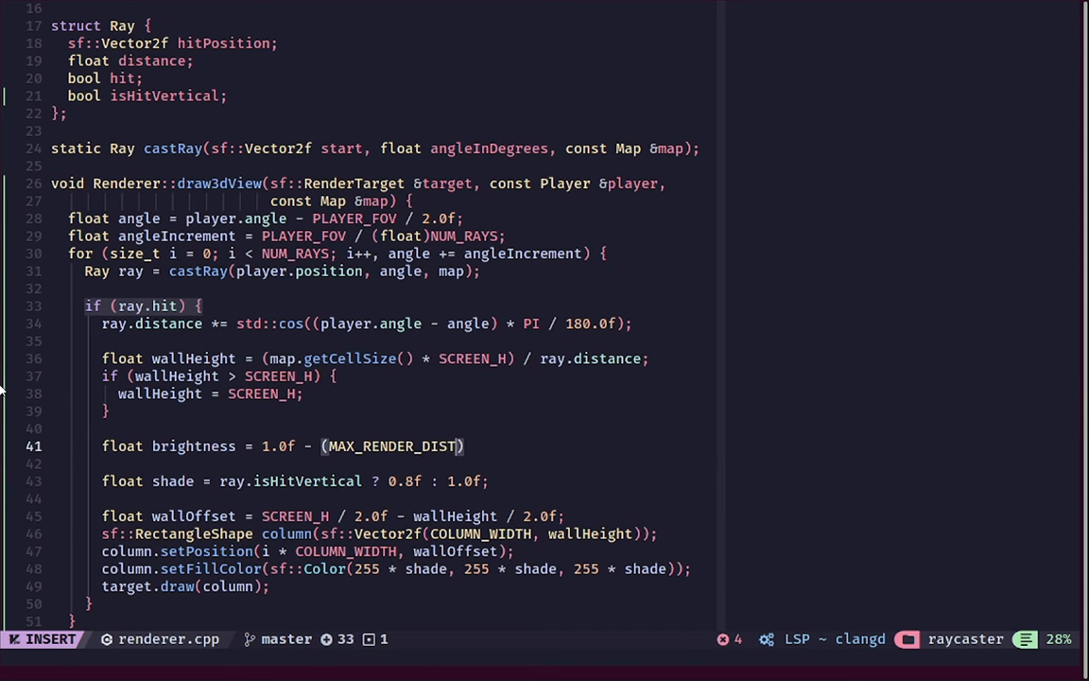
text(ANCE /)
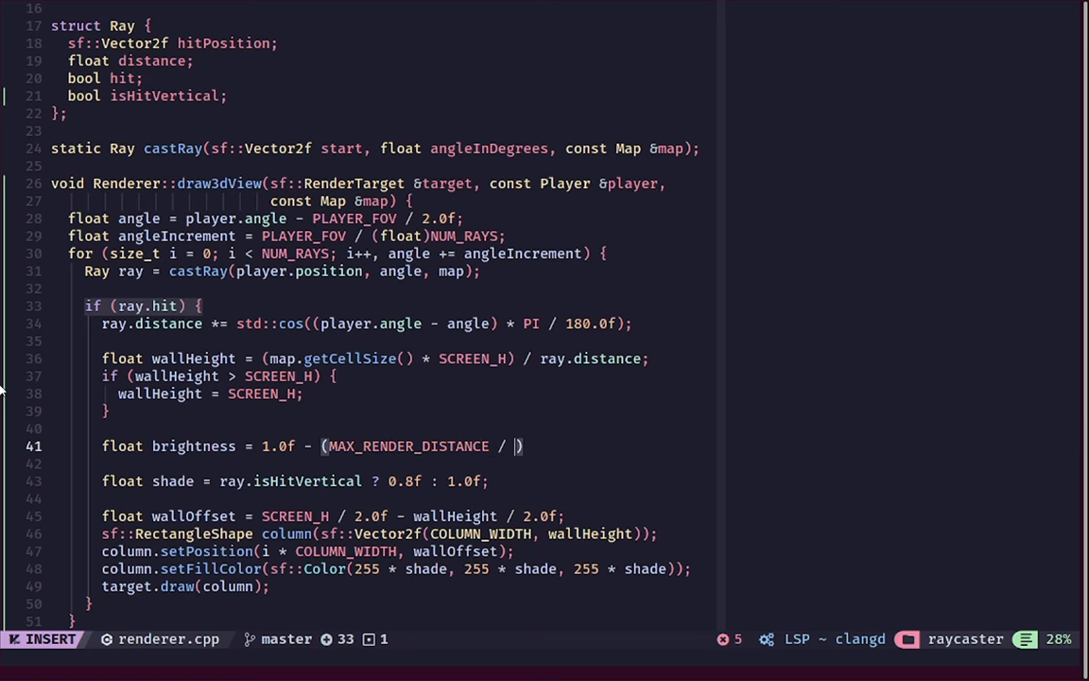
text(ay.distance)
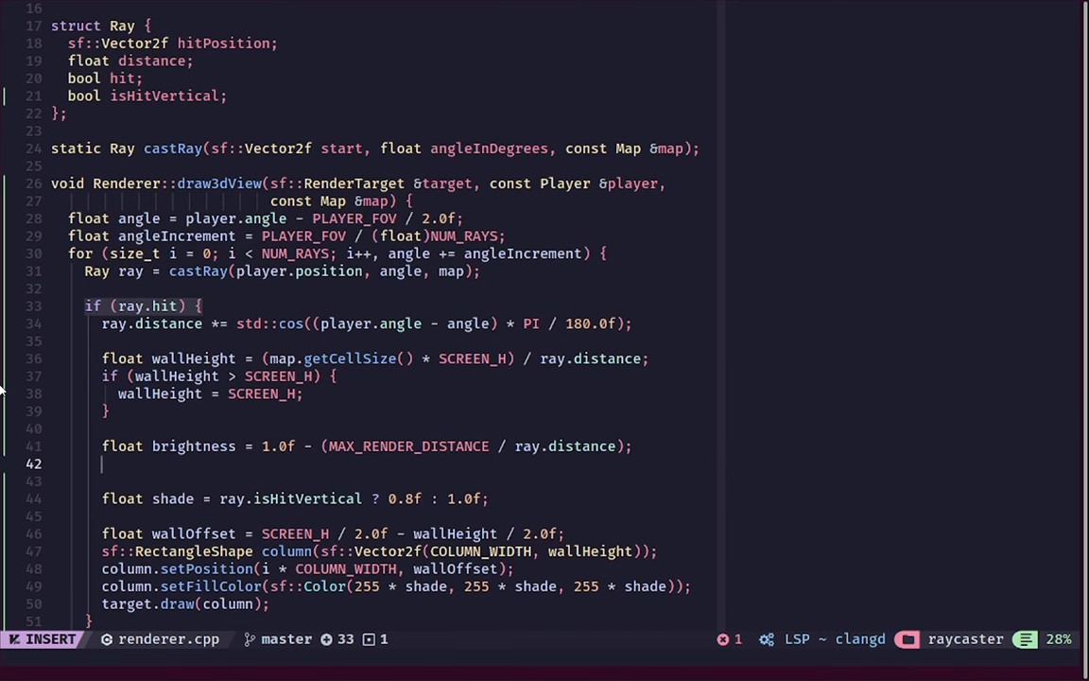
Clamp negative brightness to 0.0f and multiply the parenthesised shade ternary by brightness
text(if (brightness >)
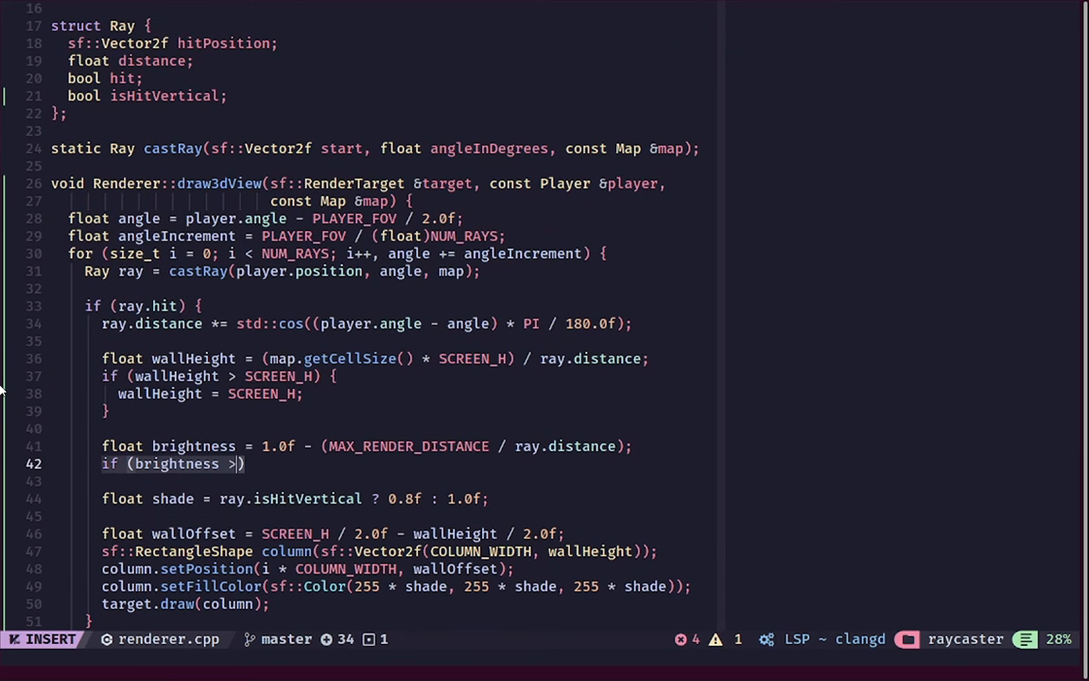
text(< 0.0)
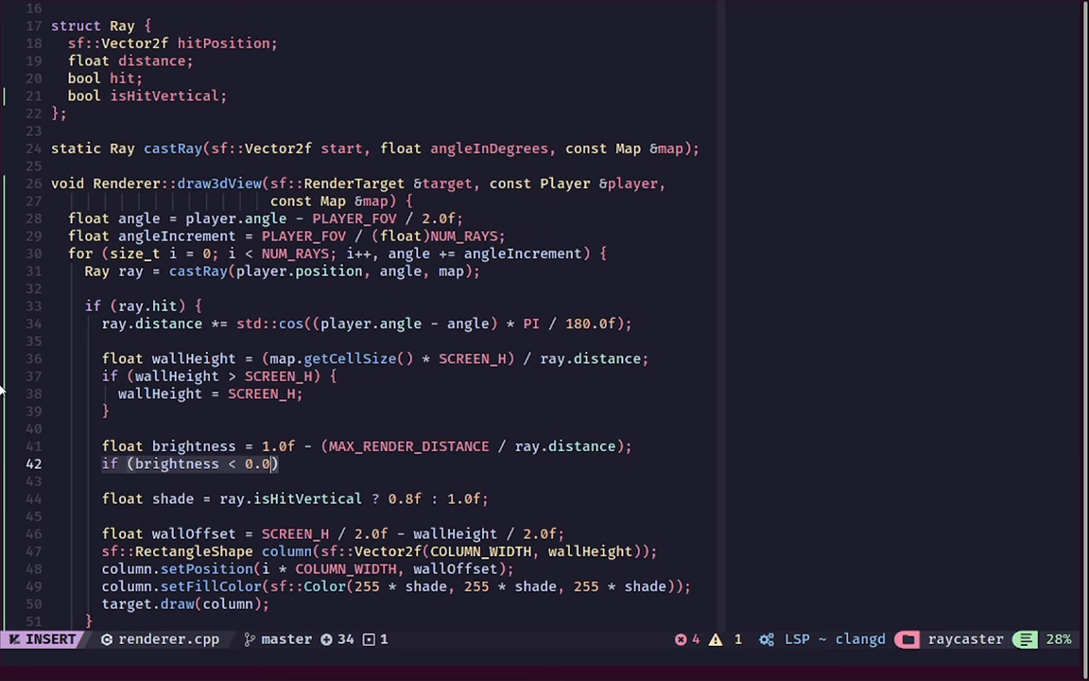
text(brightness = 0.0f;)
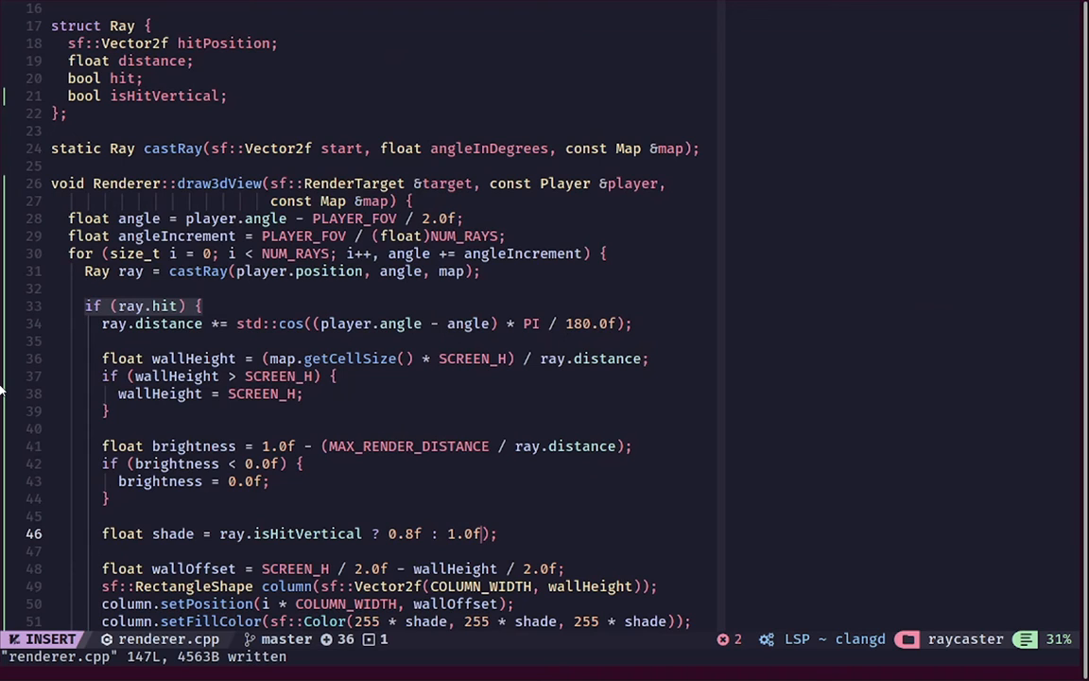
text(()
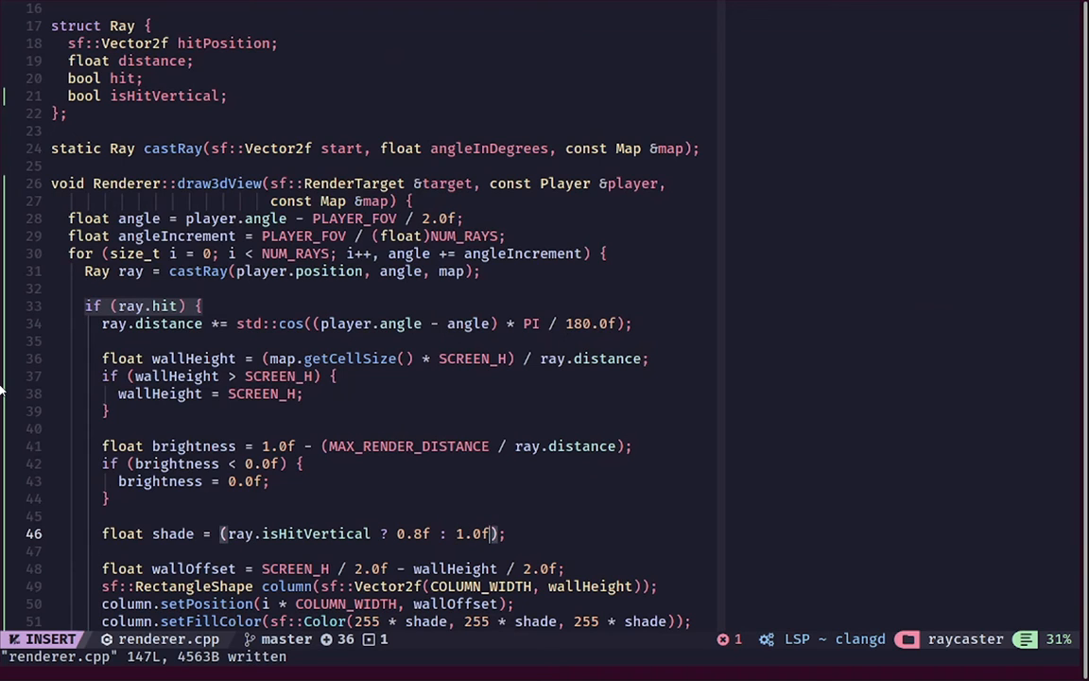
text(* brightness)
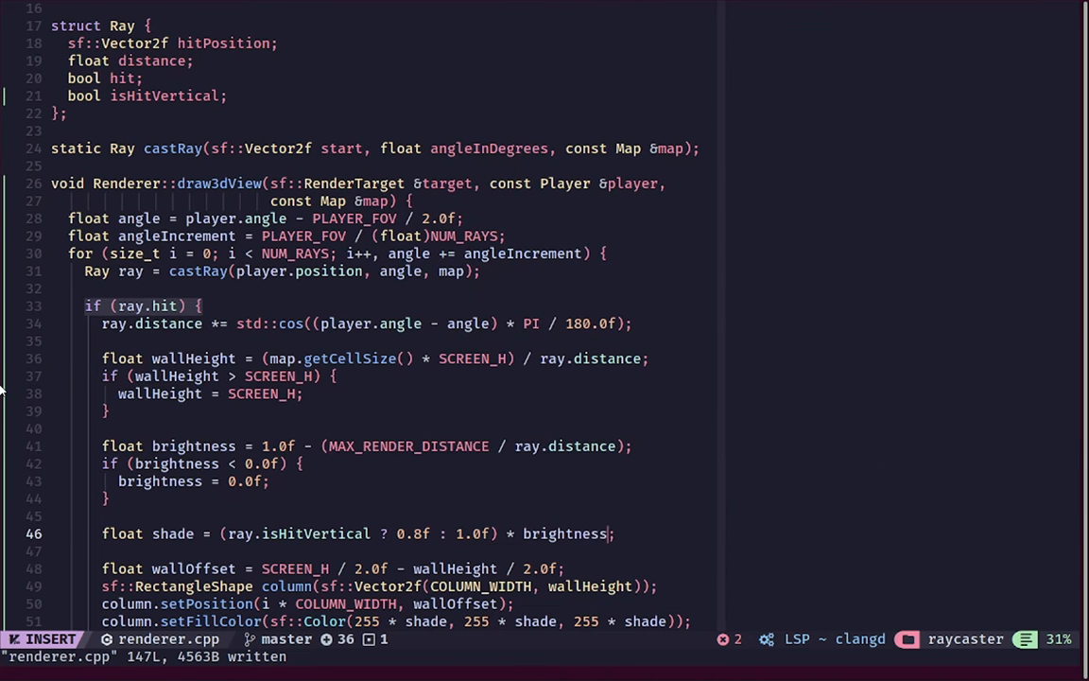
key(Escape)
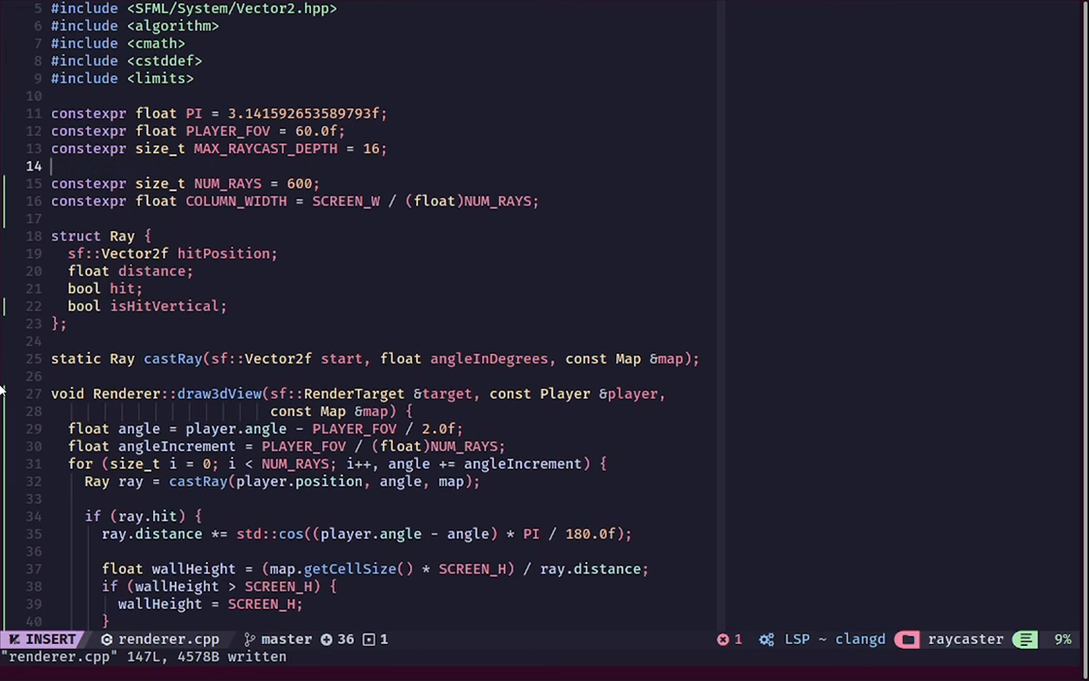
Replace a constexpr draft with float maxRenderDistance = MAX_RAYCAST_DEPTH * map.getCellSize() above the loop
text(constexpr float MAX_RENDER_DISTANCE = MAX_RAYCAST_DEPTH)
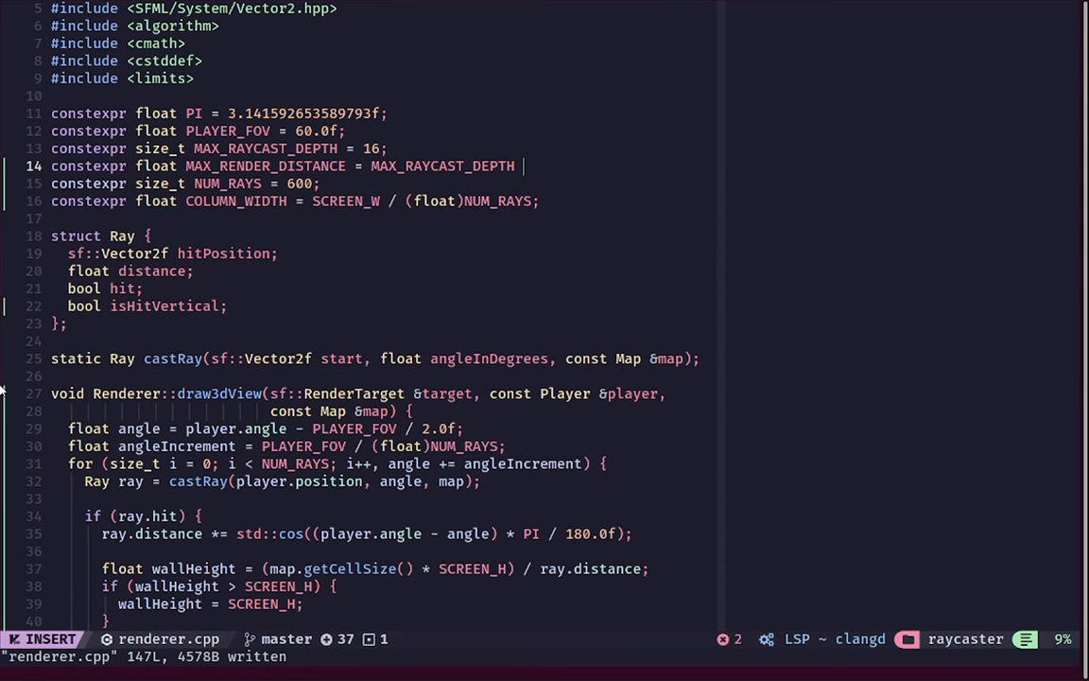
text(*)
text(float)
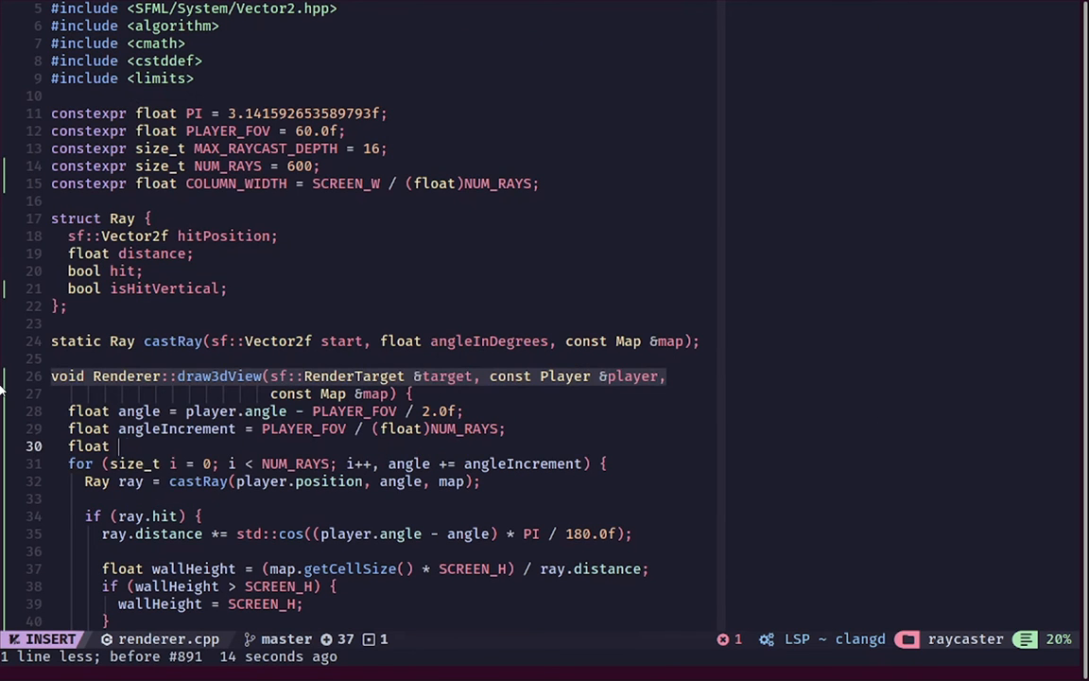
text(maxRender)
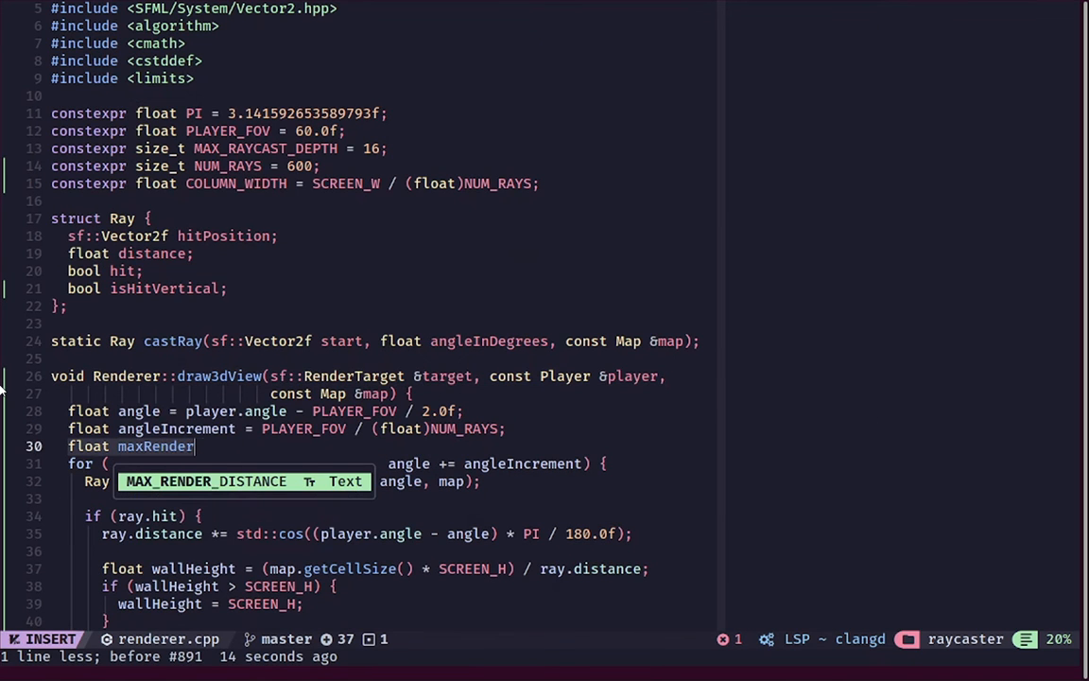
text(Distance = MAX_RAYCAST_DEPTH *)
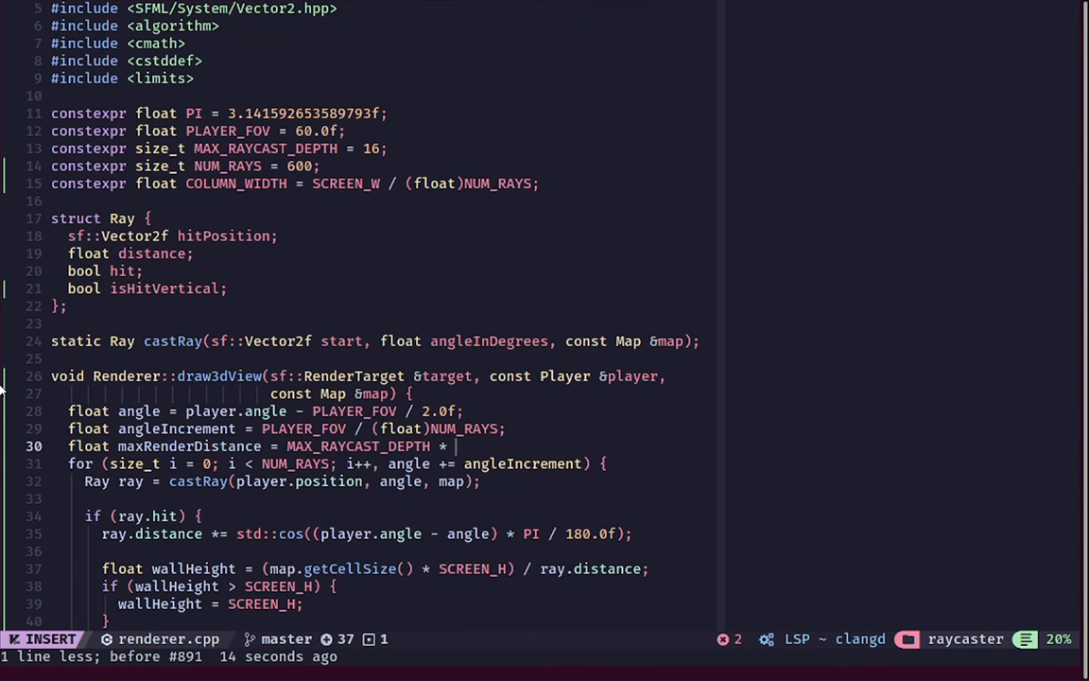
text(map.getCellSize();)
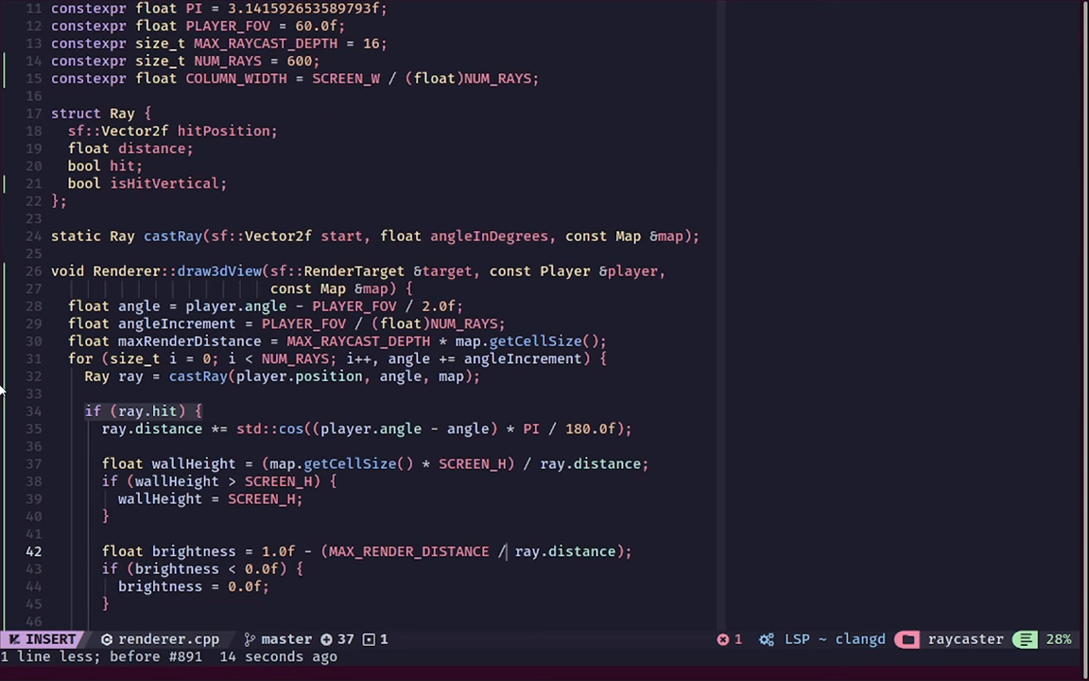
Make maxRenderDistance const, rewrite brightness as rayDistnce / maxRenderDistance, and save
text(MAX_R)
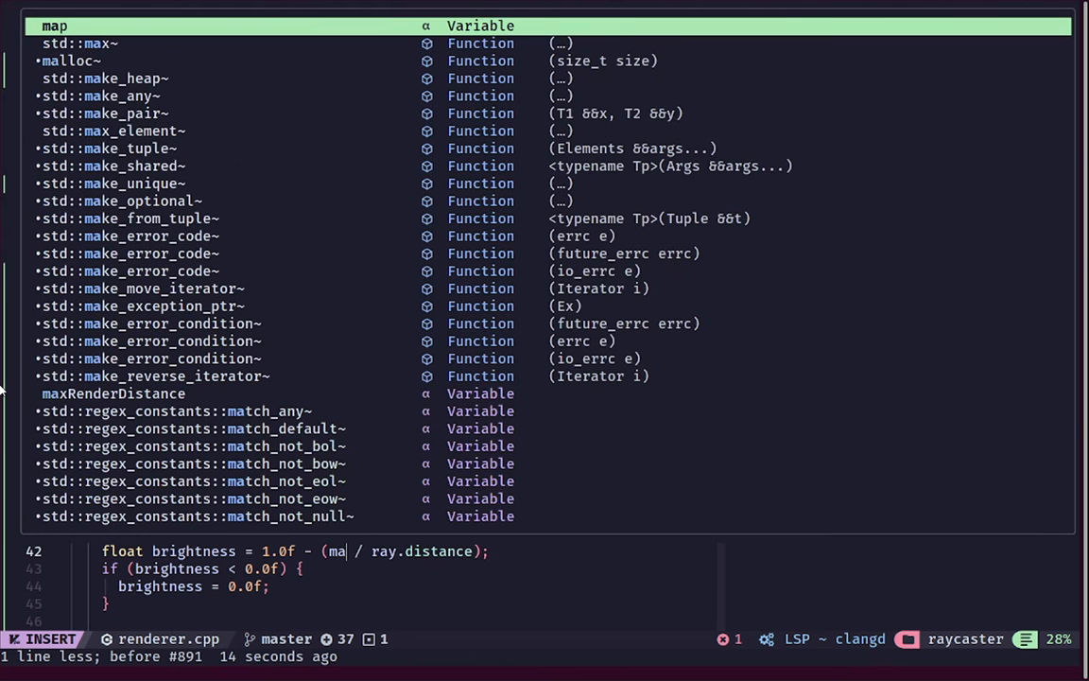
text(xRenderD)
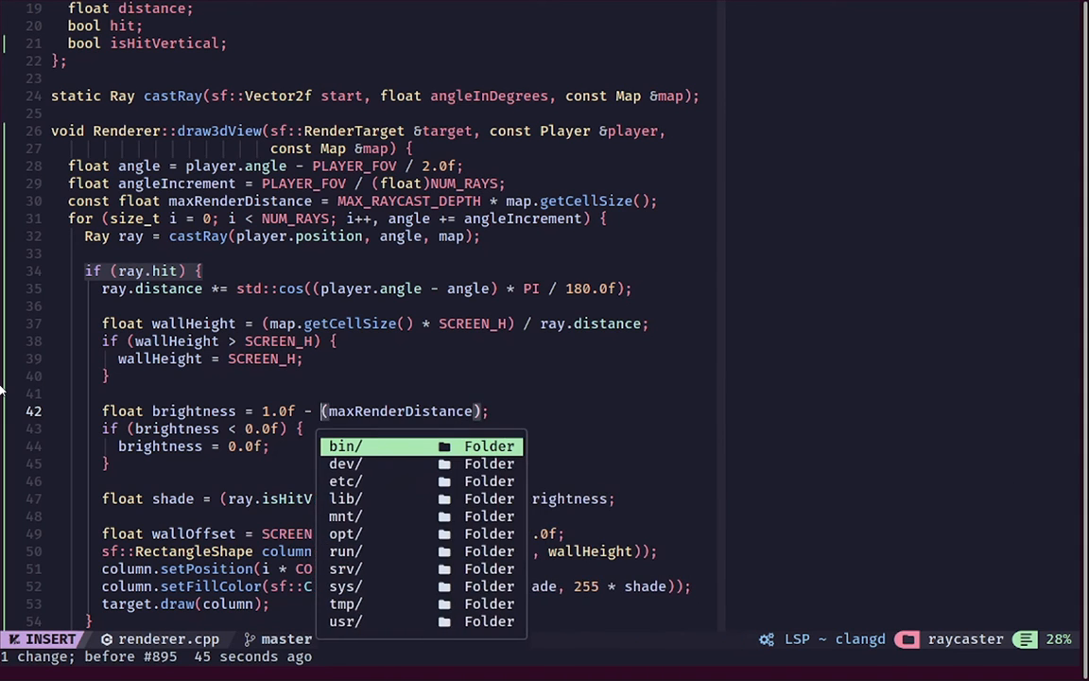
text(rayDistnce /)
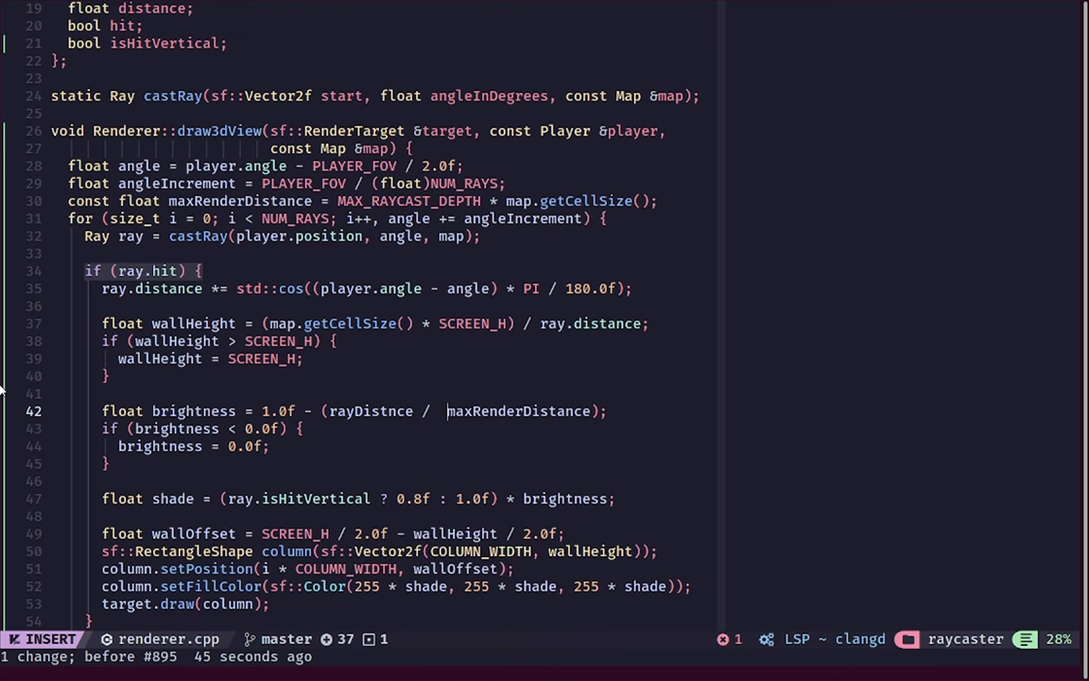
key(Escape)
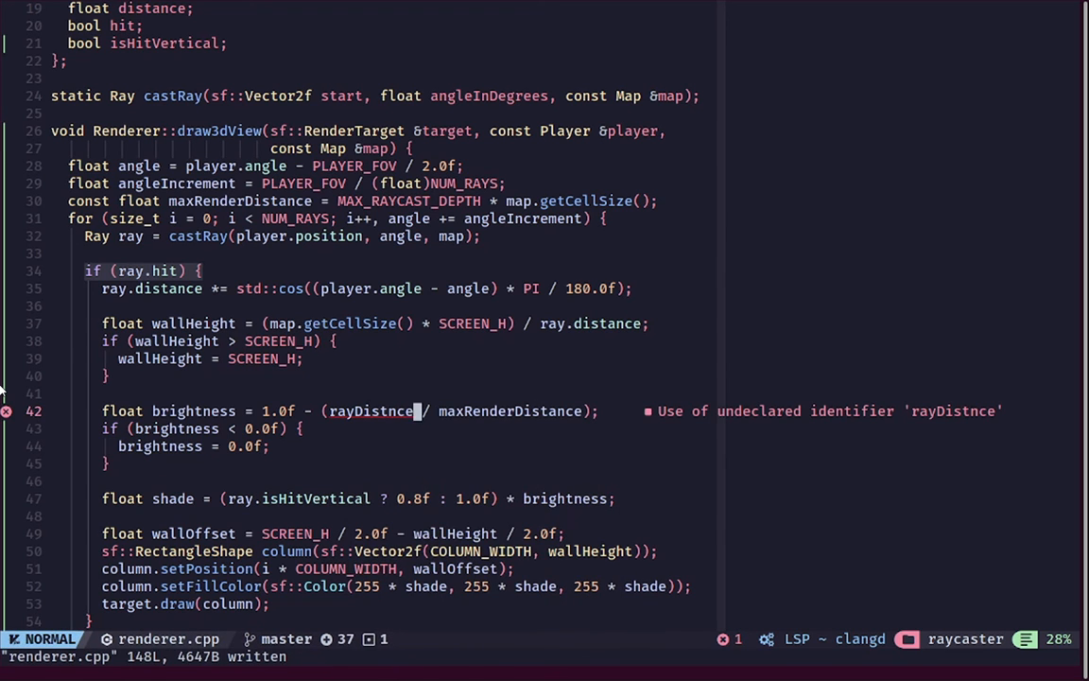